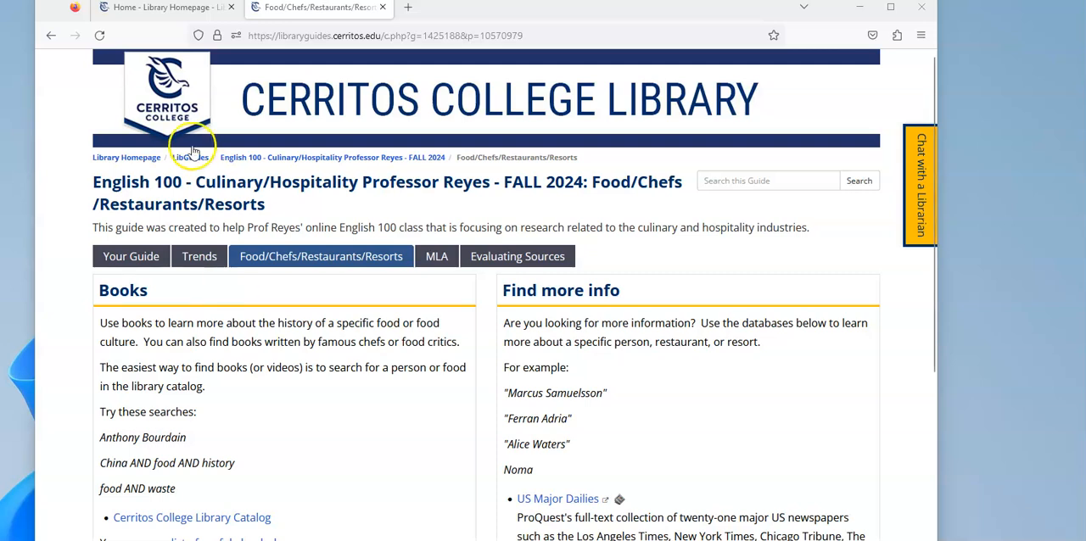
Run a Google search for 'marcus samuelsson' in a new tab.
left_click(558, 7)
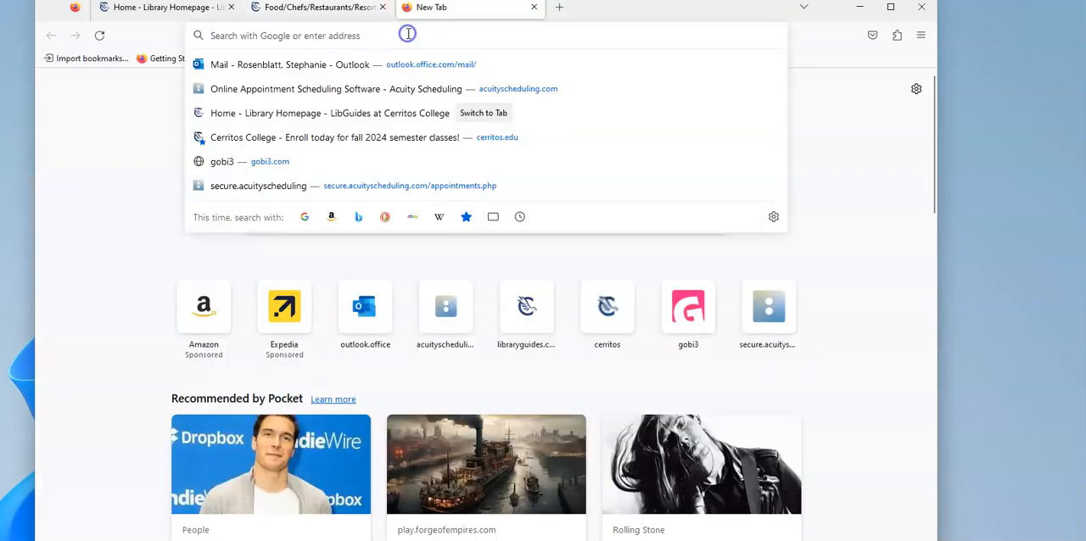
type("marcus")
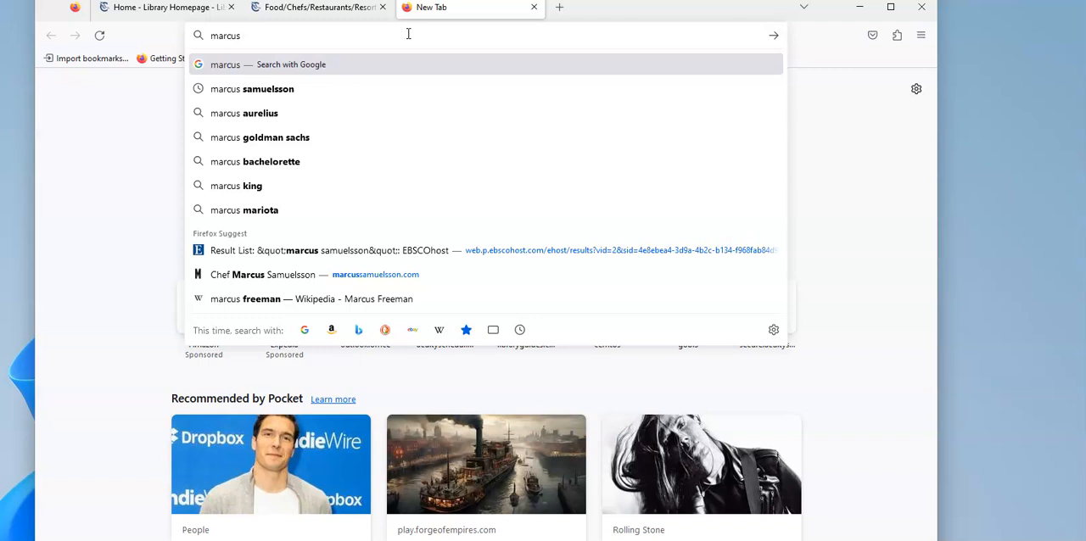
left_click(252, 88)
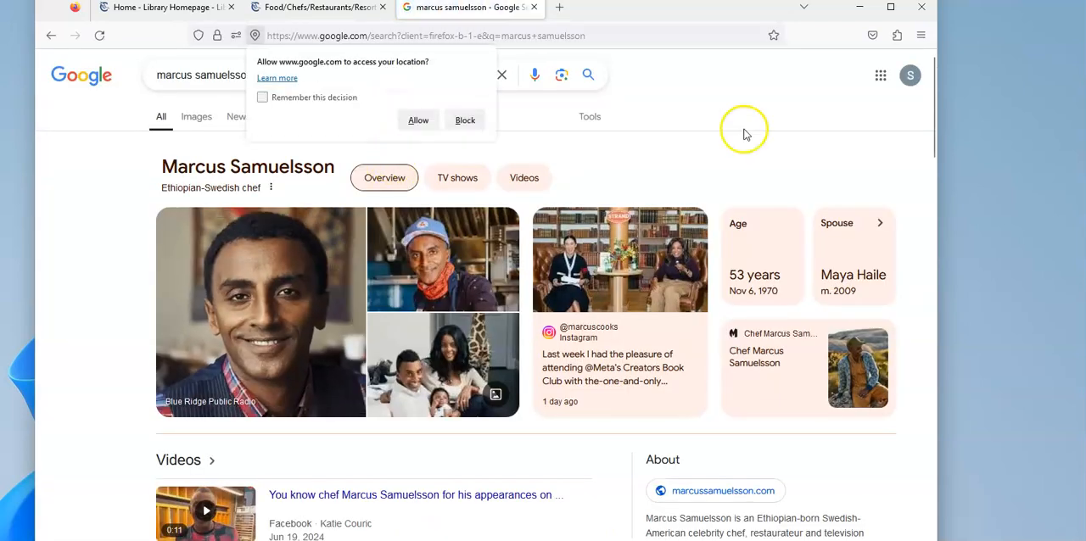
Block the location prompt, open Chef Marcus Samuelsson's official website, then return to the library guide.
left_click(465, 120)
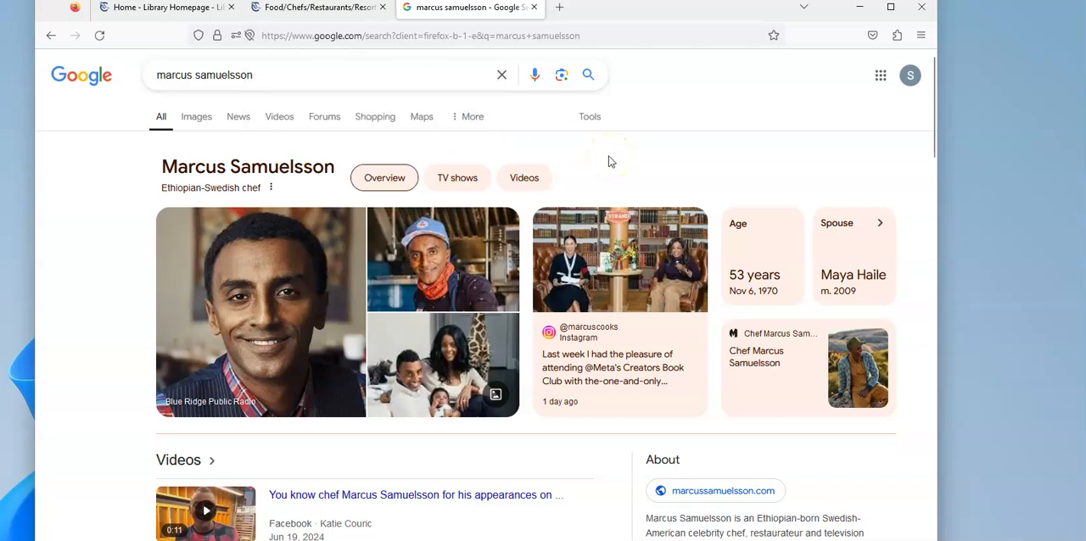
scroll("down", 3)
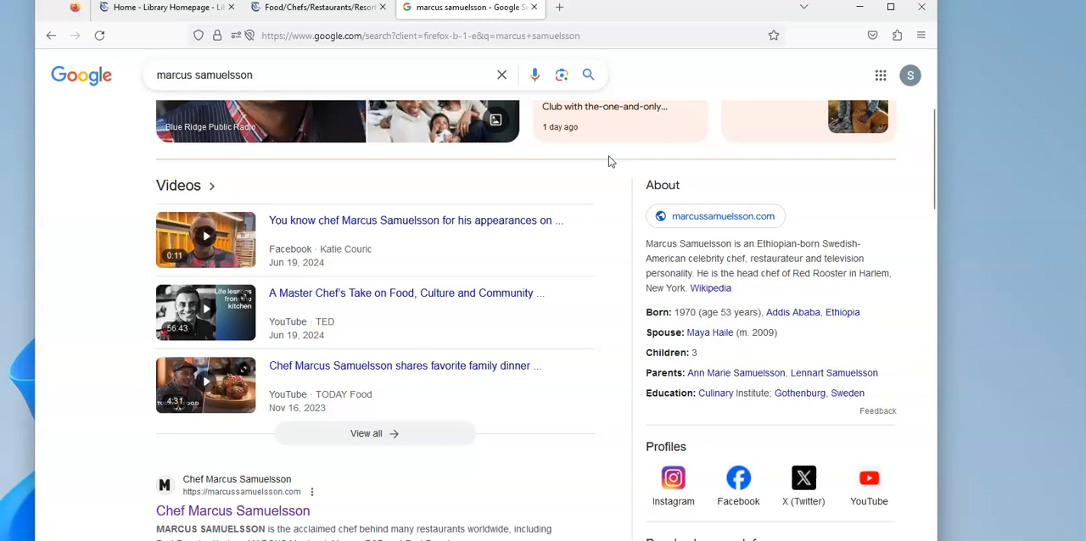
scroll("down", 3)
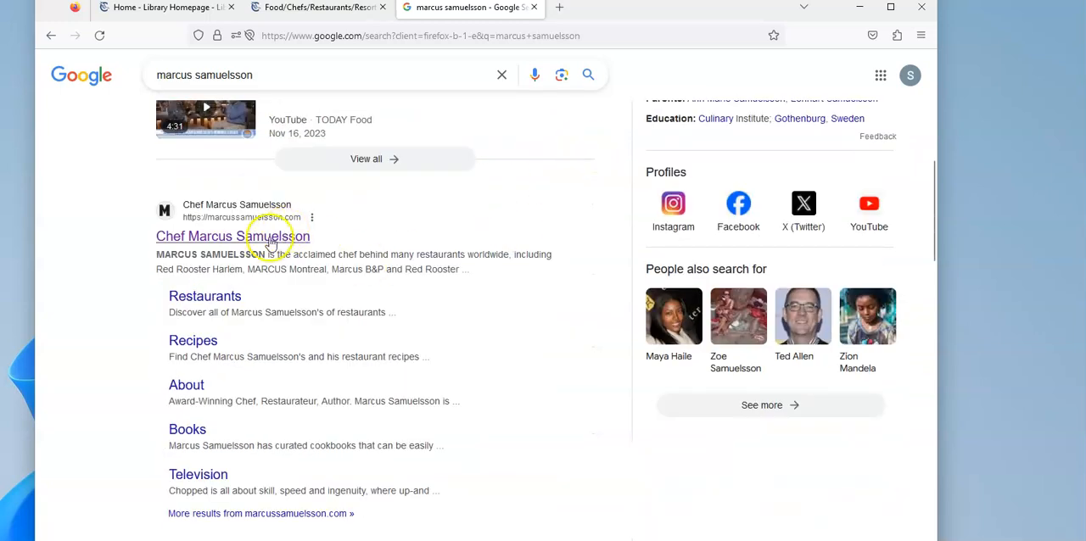
left_click(233, 236)
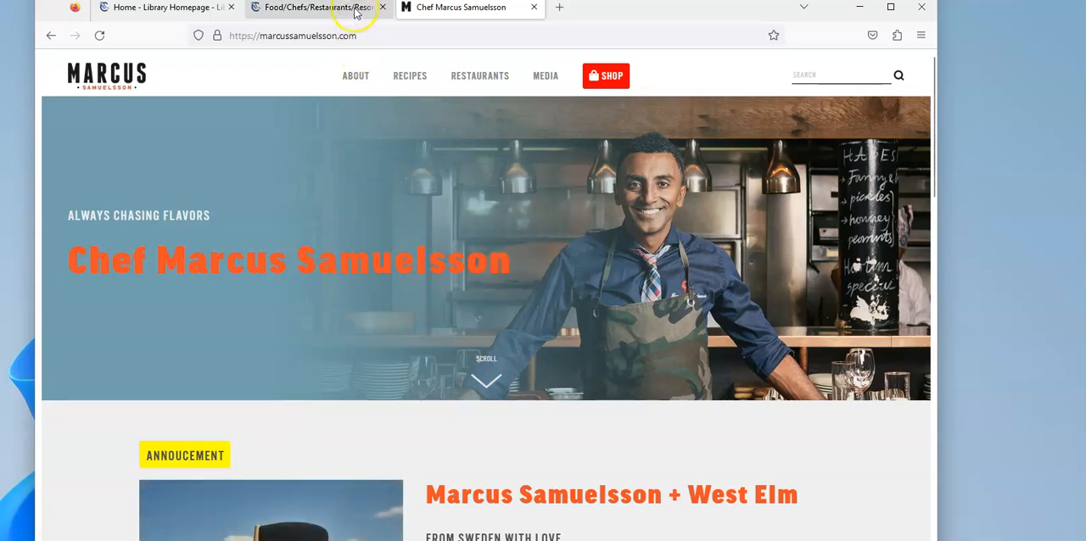
left_click(318, 7)
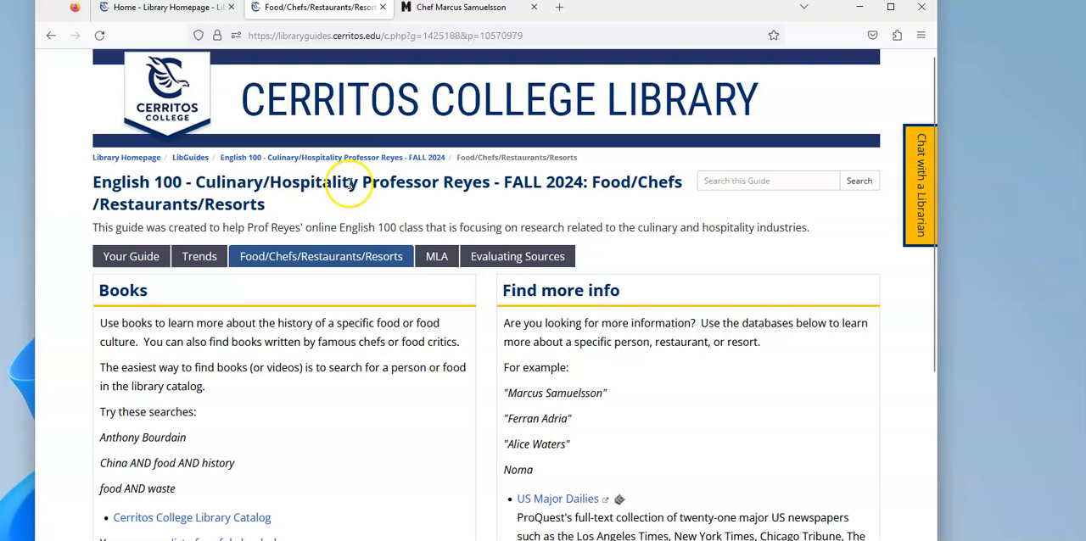
scroll("down", 3)
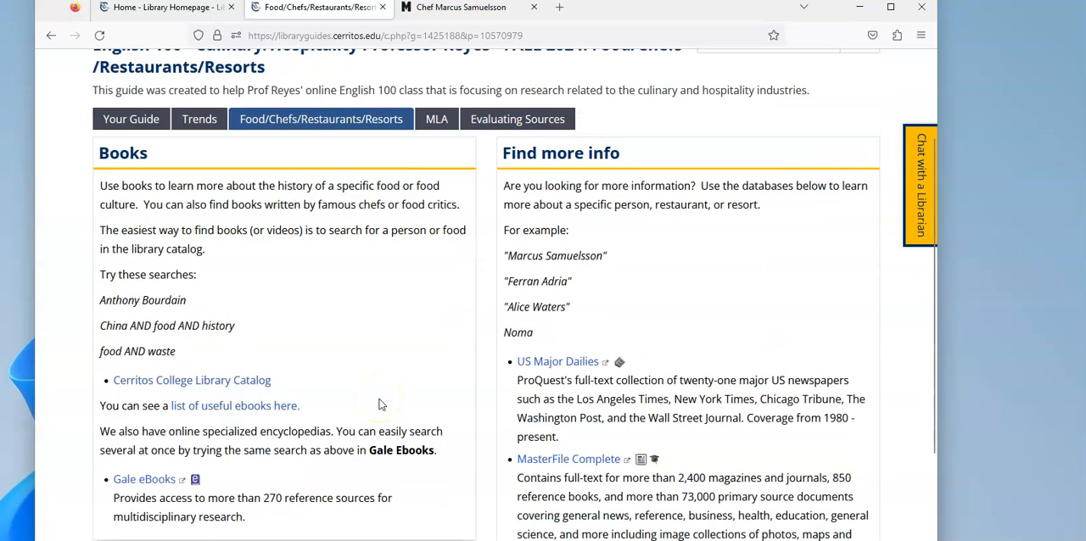
mouse_move(247, 383)
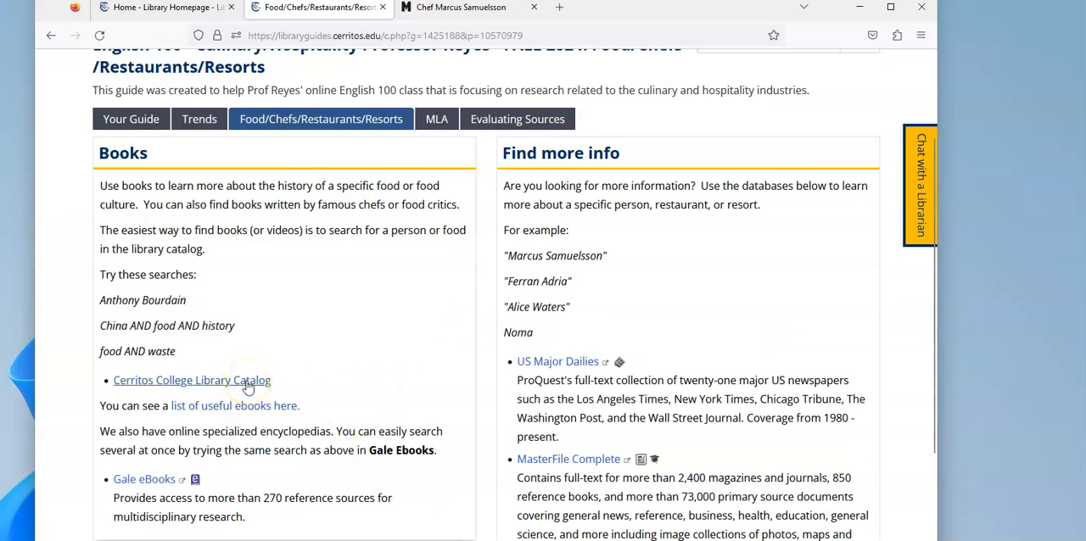
Search the Cerritos College Library Catalog for 'samuelsson' and browse the 18 results, starting with Yes, chef.
left_click(191, 380)
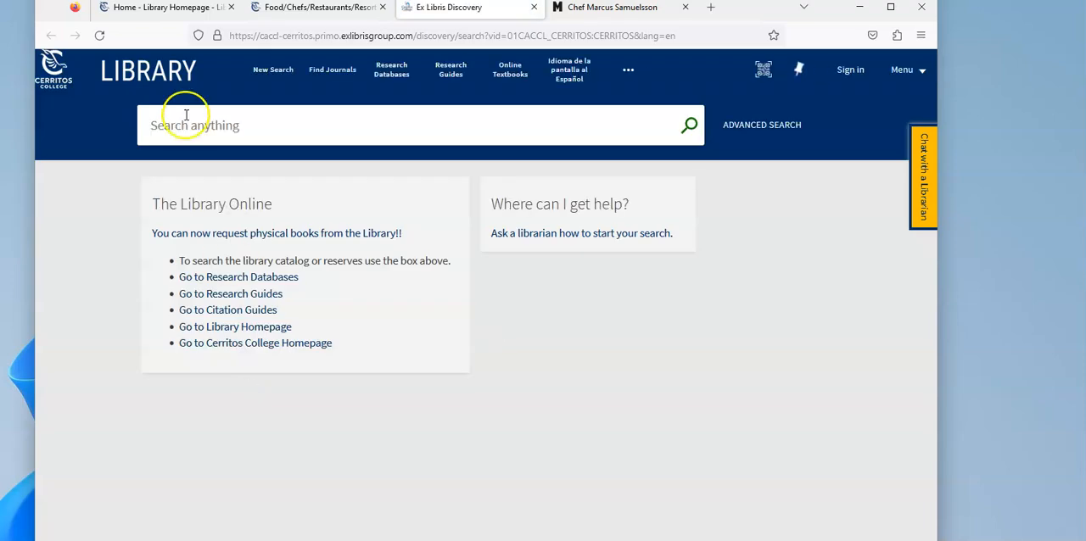
type("samuelsson")
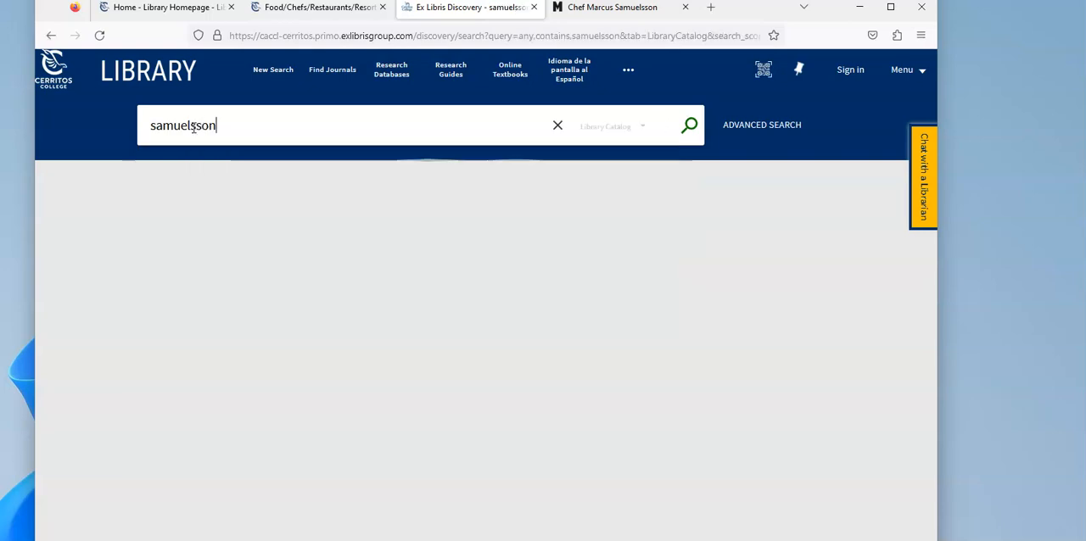
left_click(689, 125)
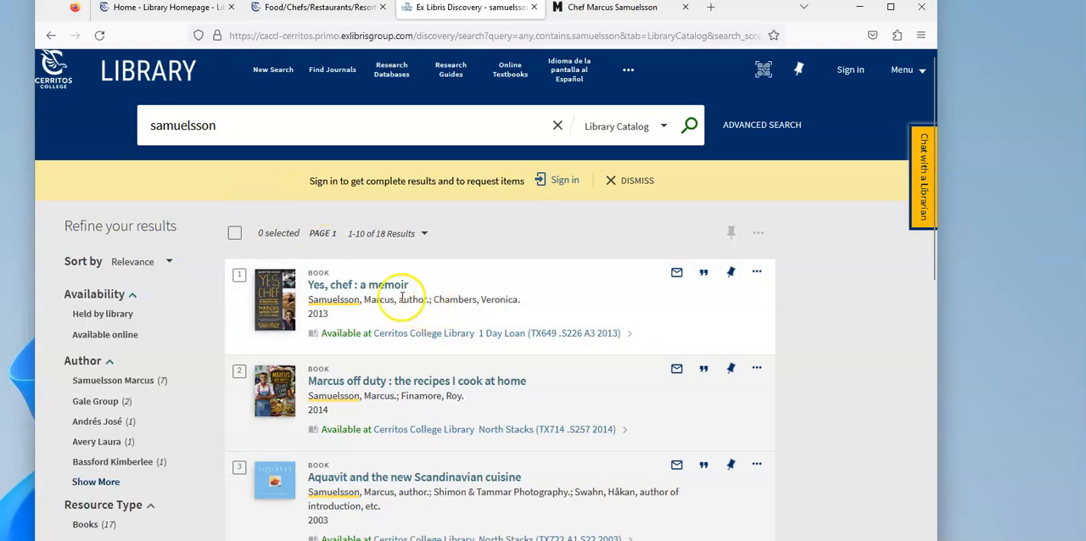
scroll("down", 3)
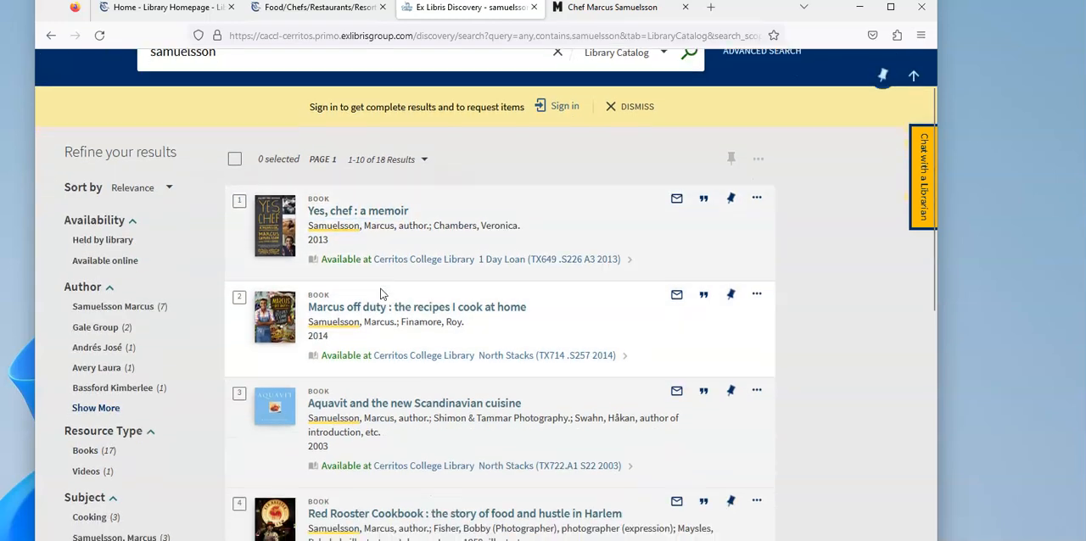
scroll("down", 3)
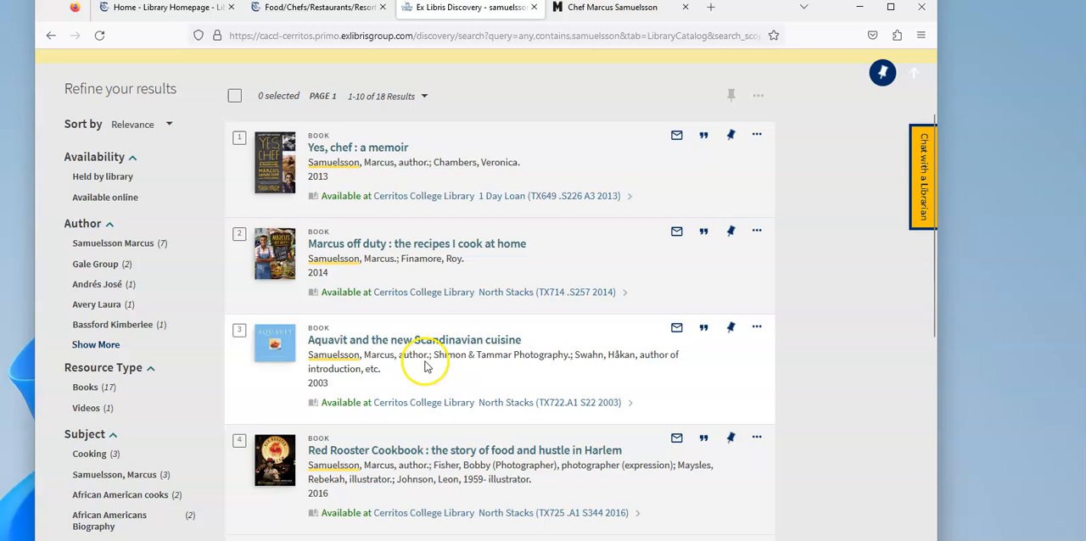
scroll("down", 3)
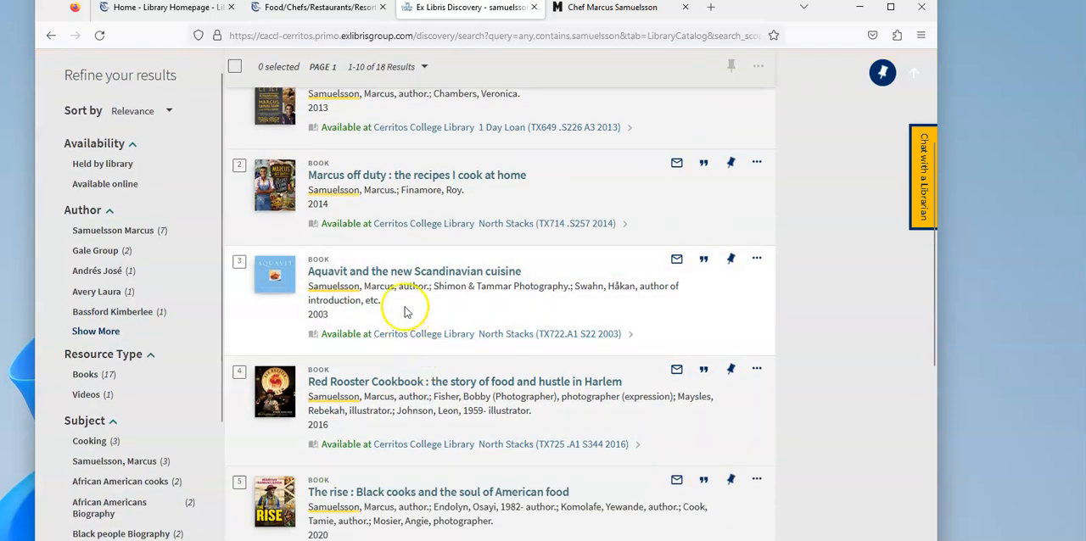
mouse_move(397, 279)
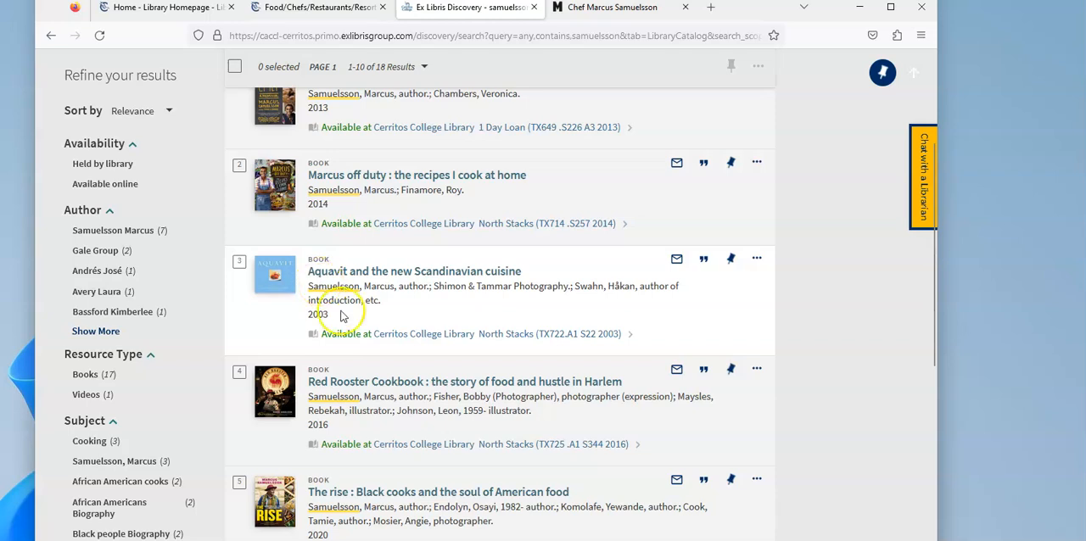
scroll("down", 3)
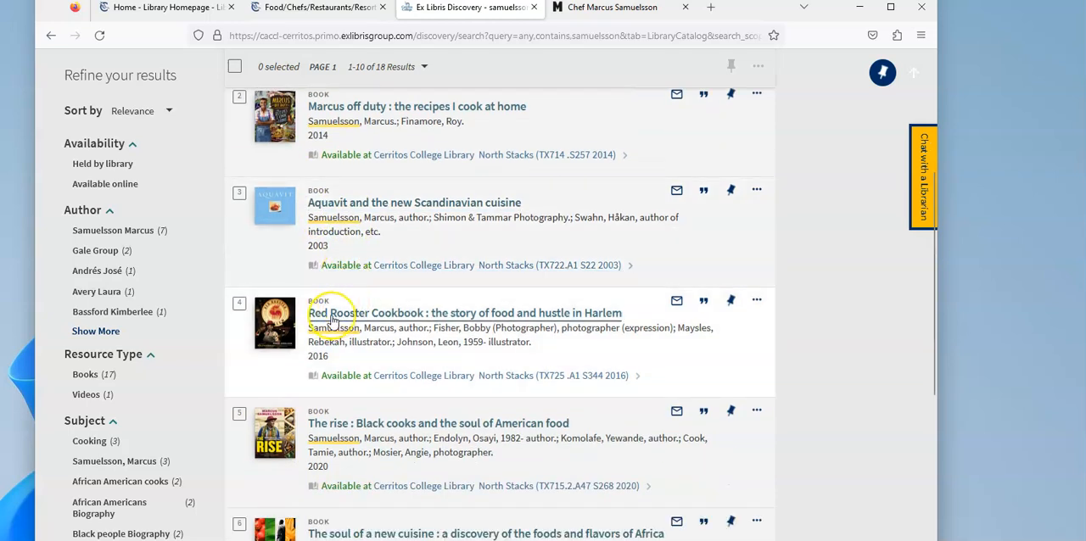
mouse_move(413, 315)
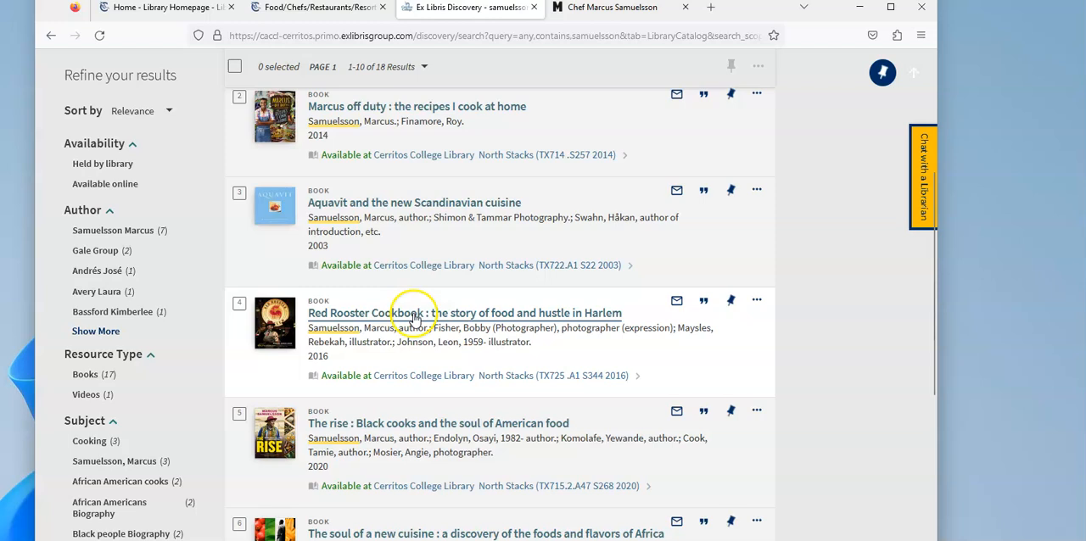
scroll("down", 3)
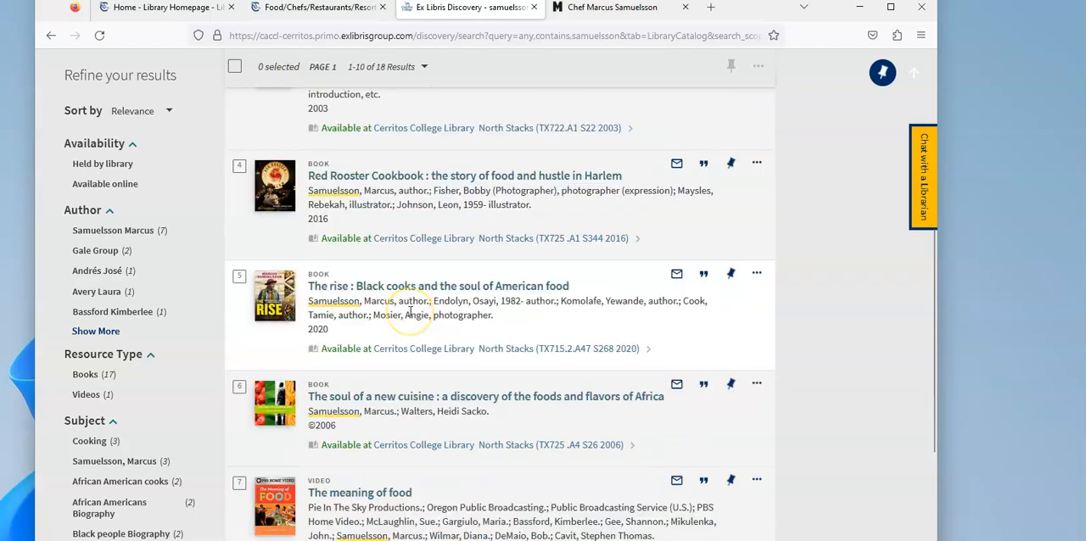
mouse_move(397, 291)
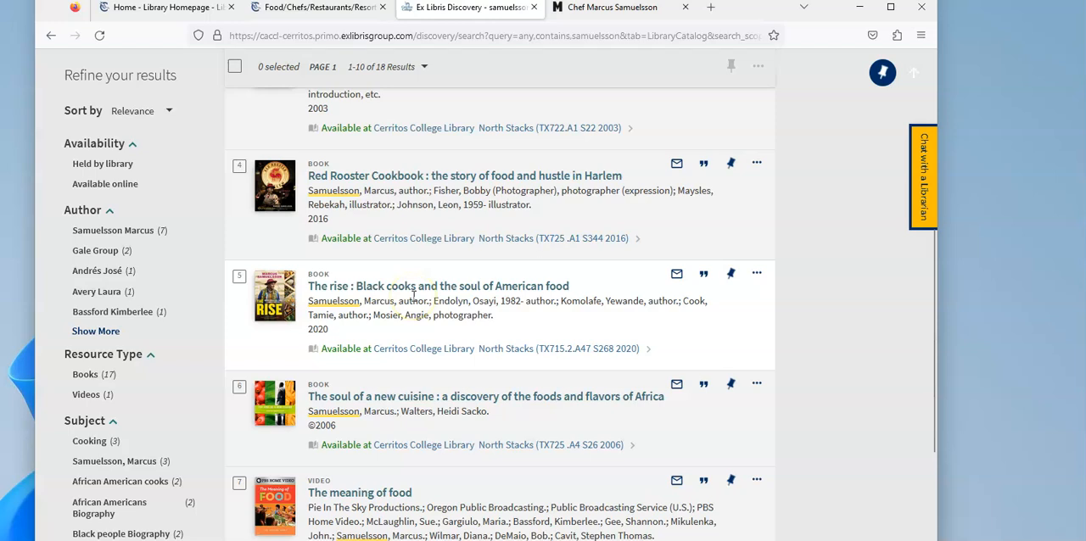
scroll("down", 3)
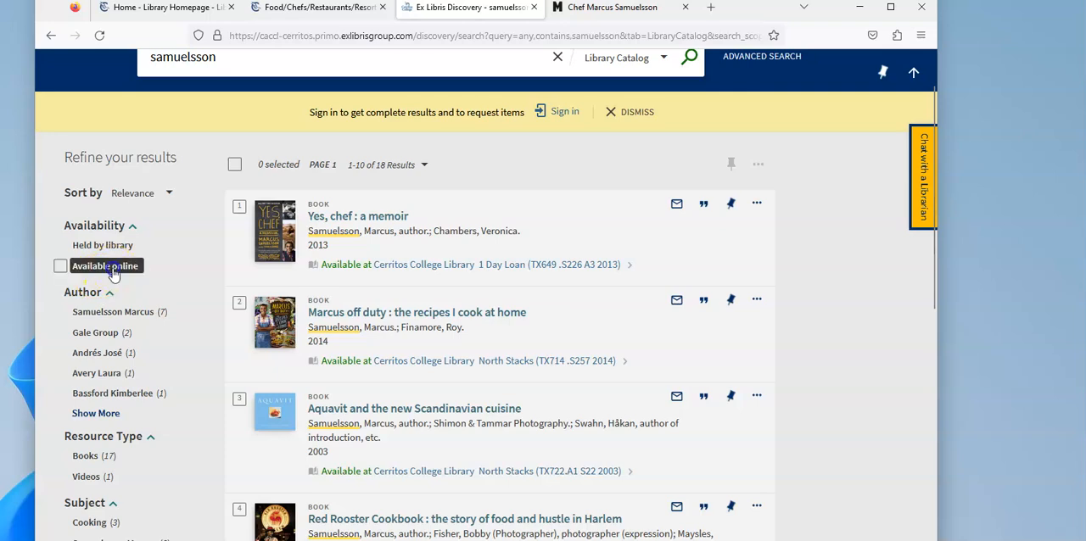
left_click(104, 265)
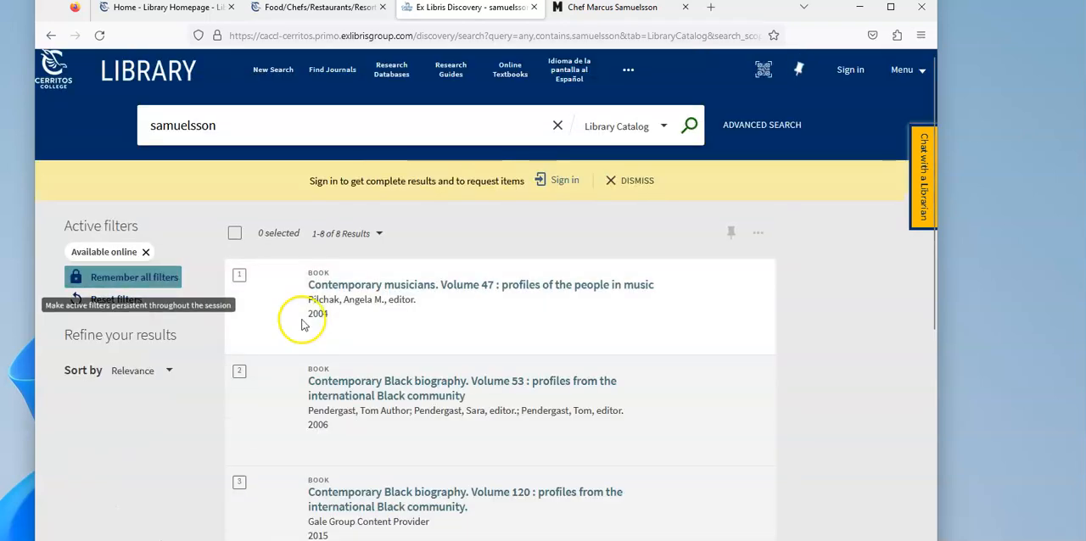
scroll("down", 3)
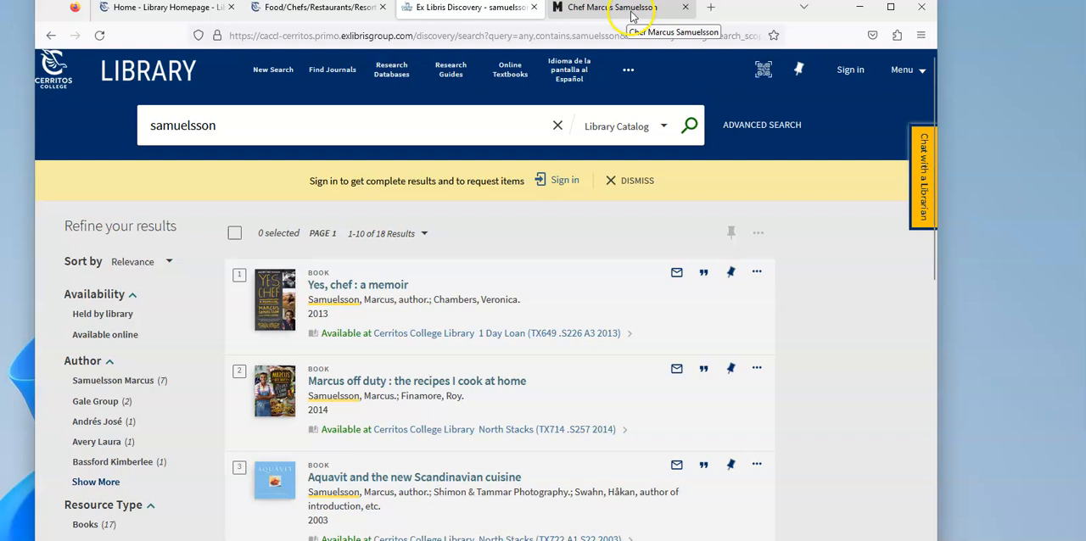
left_click(318, 9)
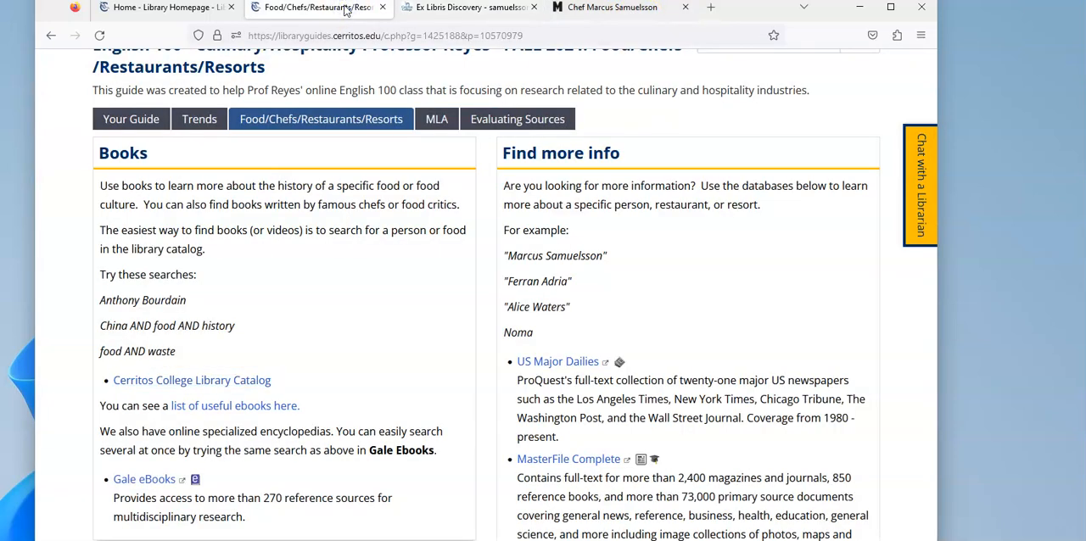
mouse_move(304, 368)
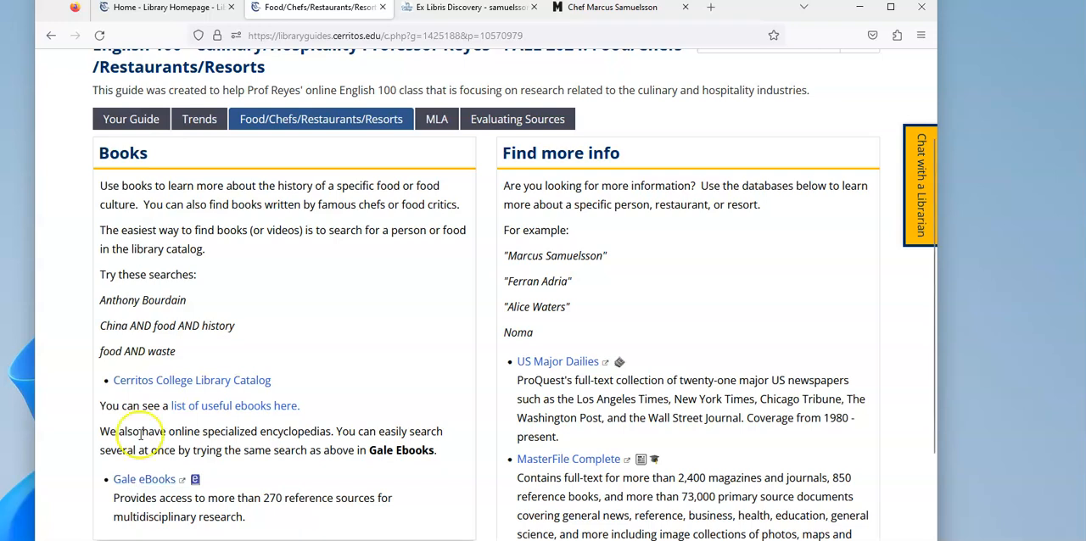
left_click(460, 7)
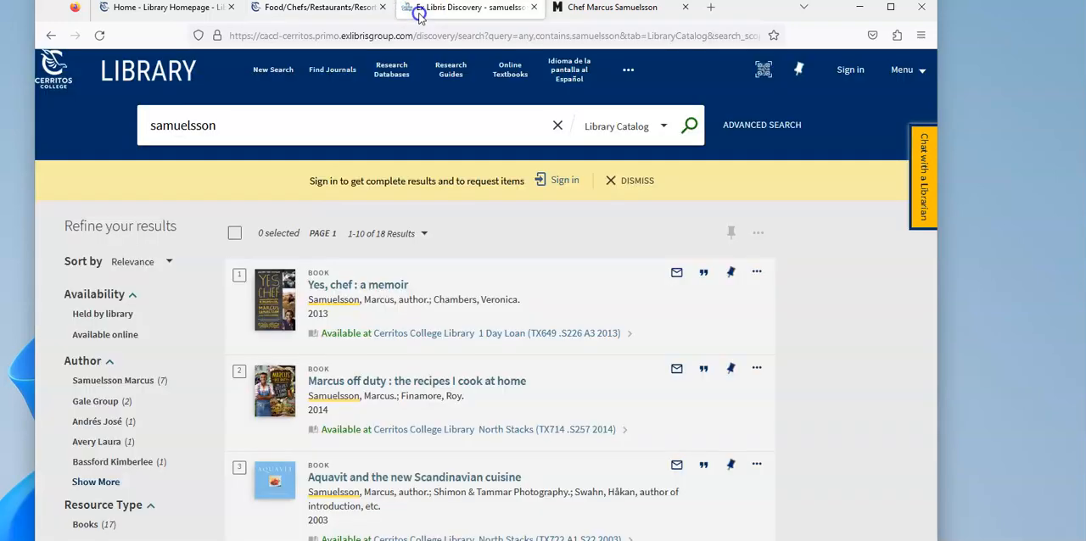
Search the catalog for africa AND food and browse the 257 results.
left_click(557, 125)
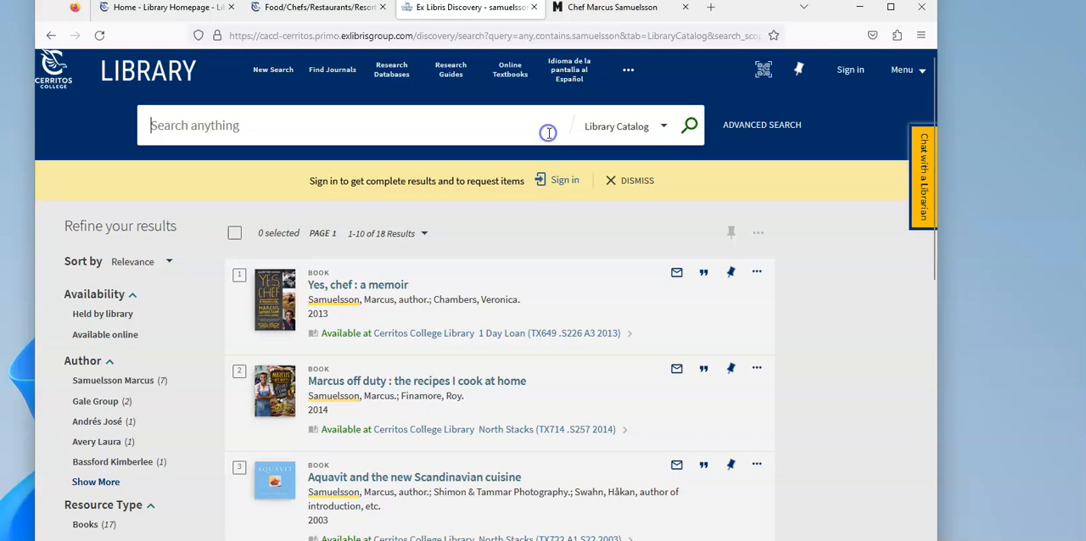
type("africa AND food")
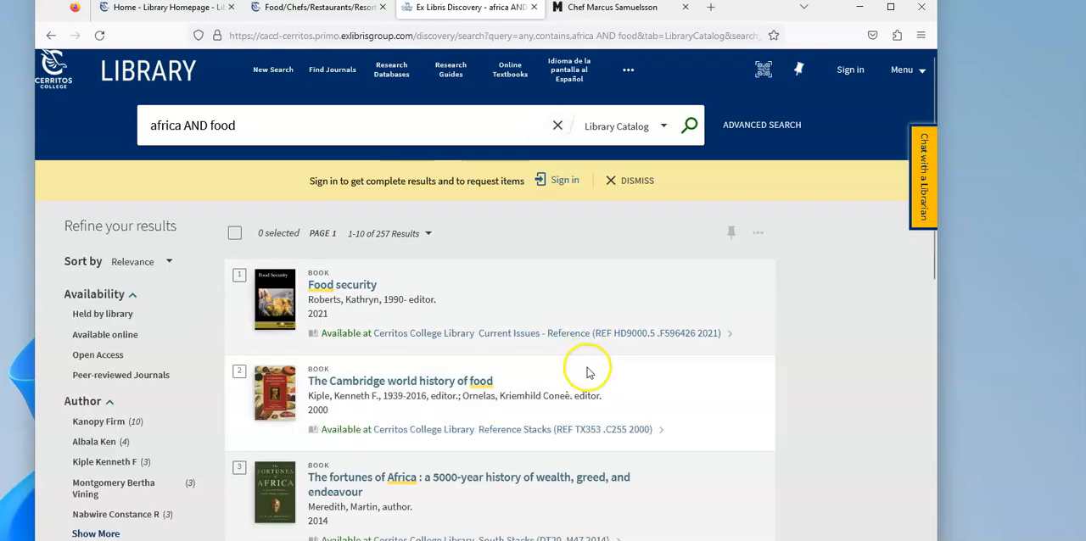
scroll("down", 3)
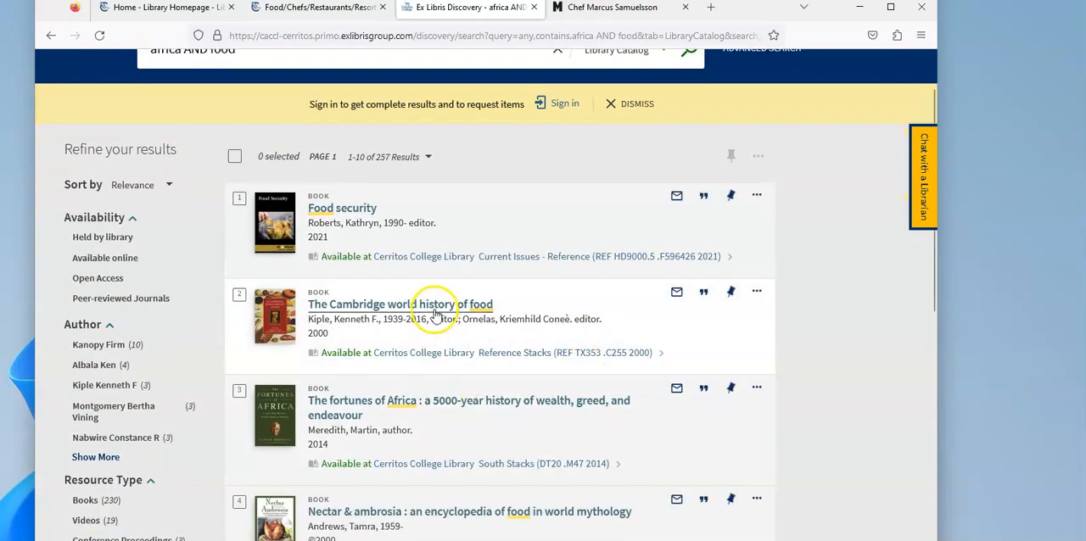
scroll("down", 3)
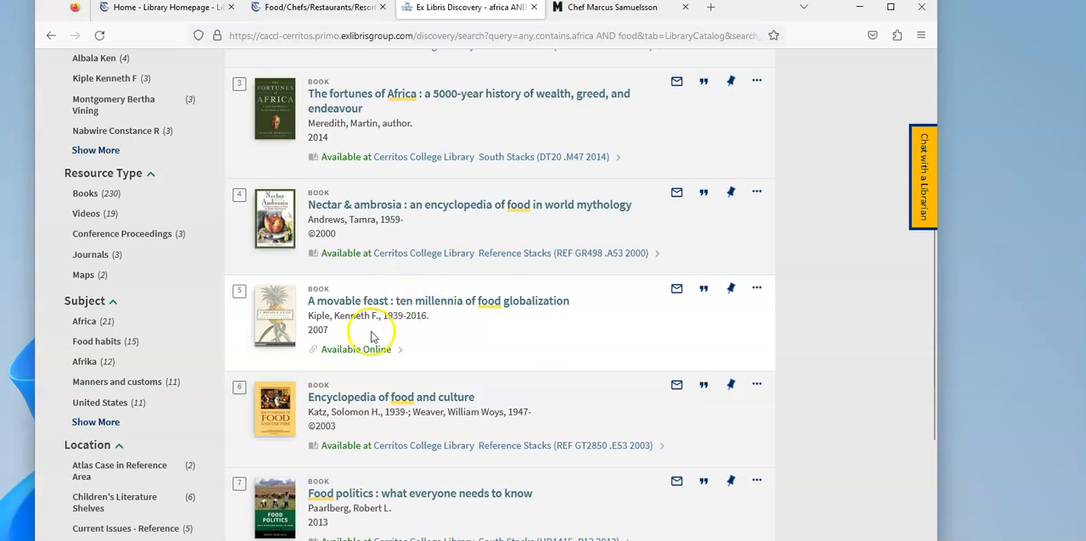
scroll("down", 3)
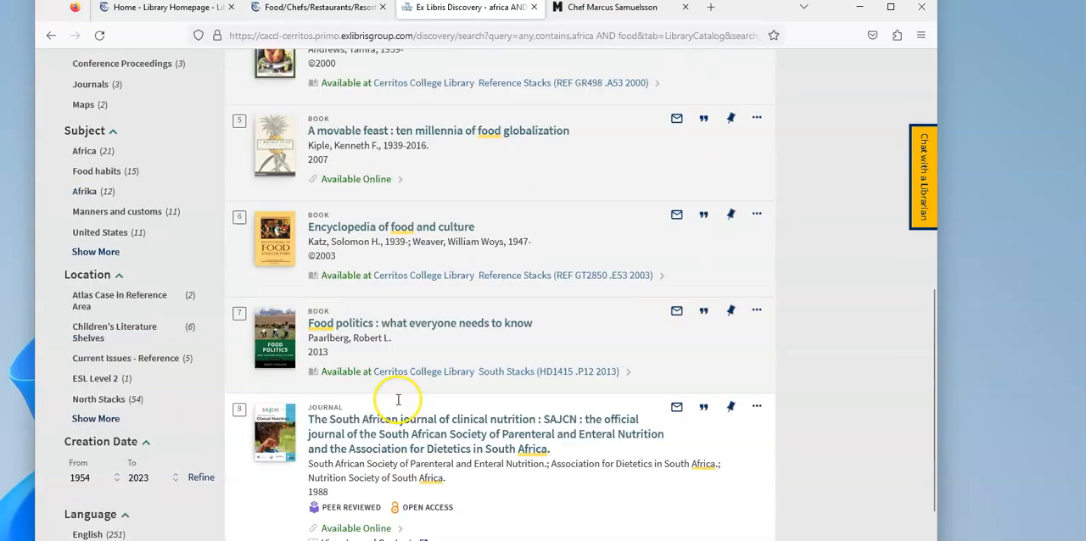
Return to the culinary research guide and open Gale eBooks from it.
left_click(317, 8)
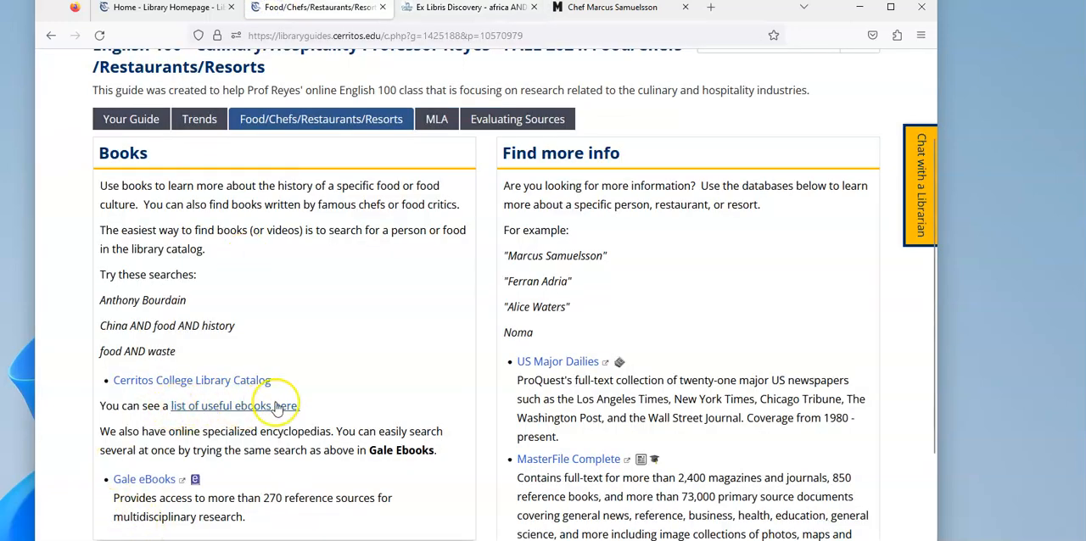
mouse_move(174, 505)
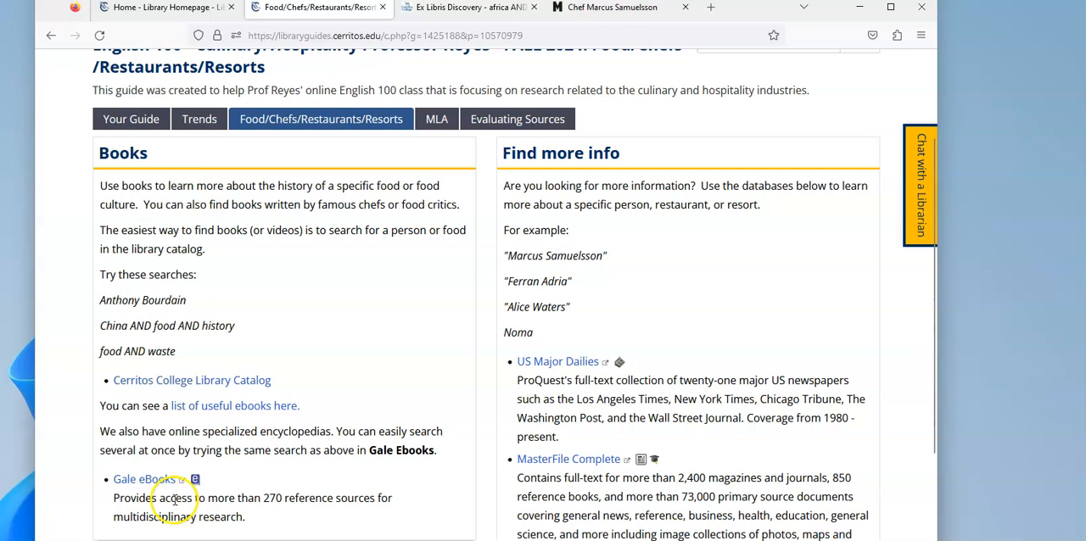
left_click(143, 480)
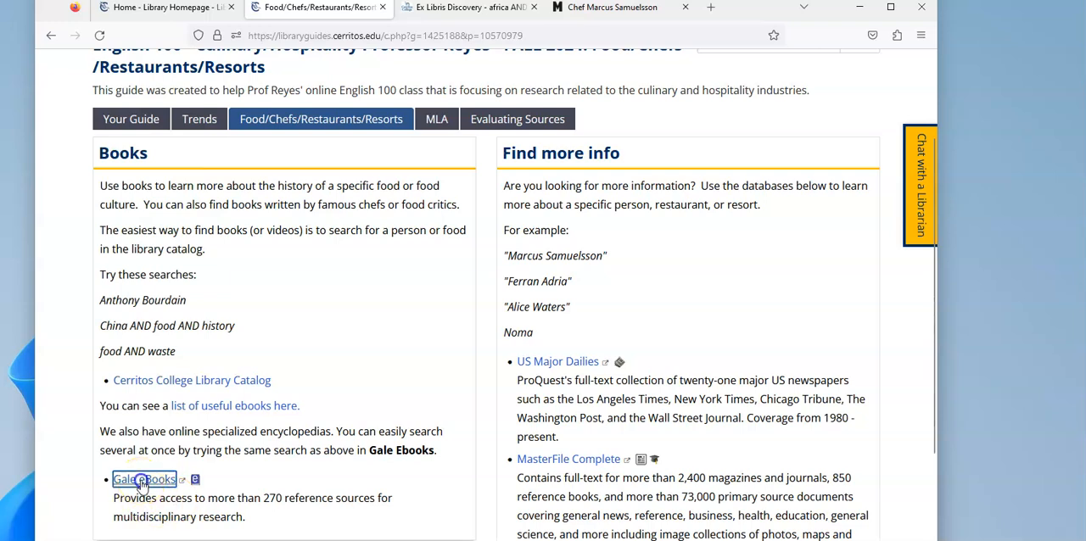
left_click(143, 479)
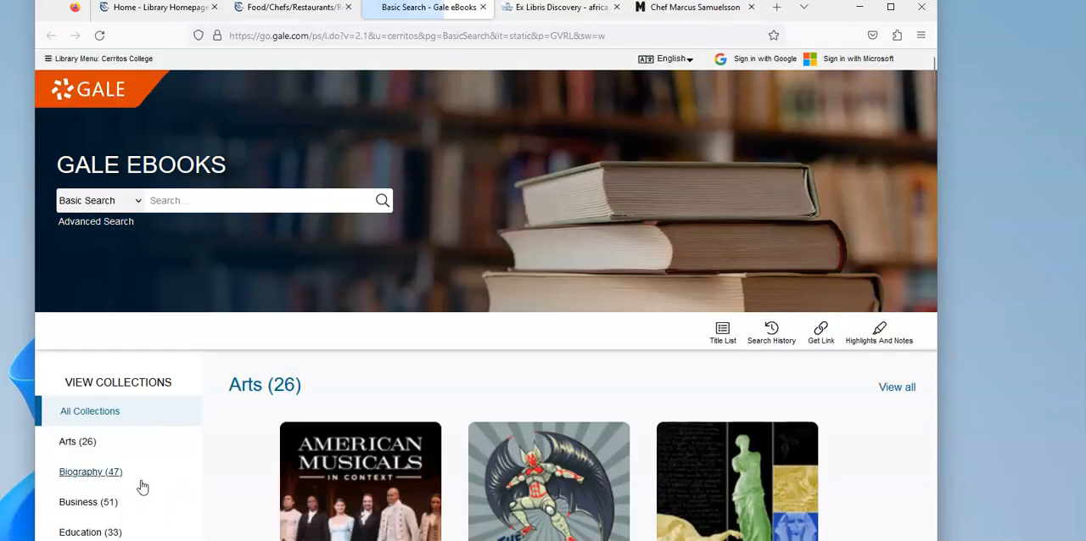
Search Gale eBooks for africa AND (food OR cuisine), returning 13,885 results.
left_click(259, 201)
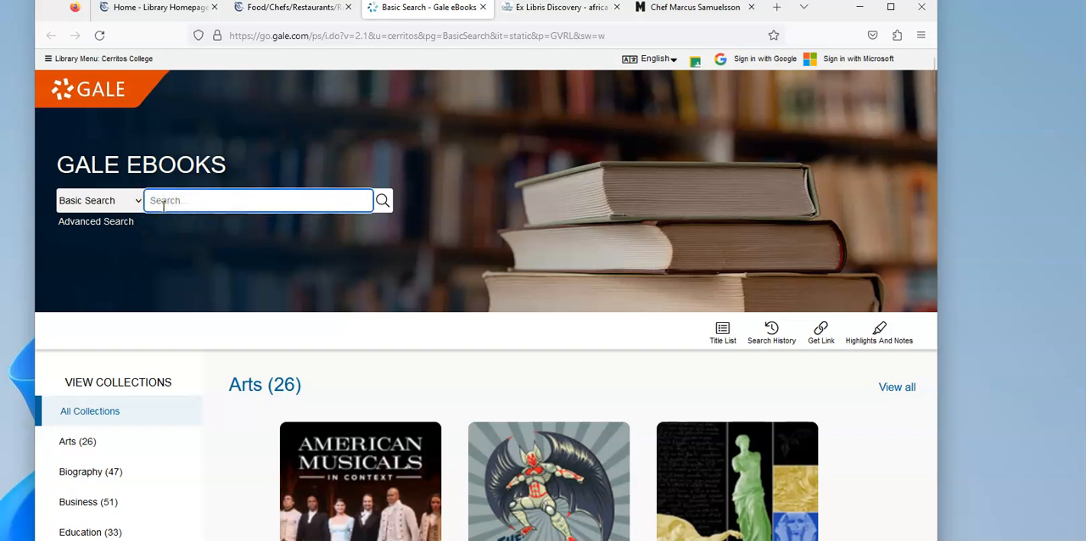
type("afr")
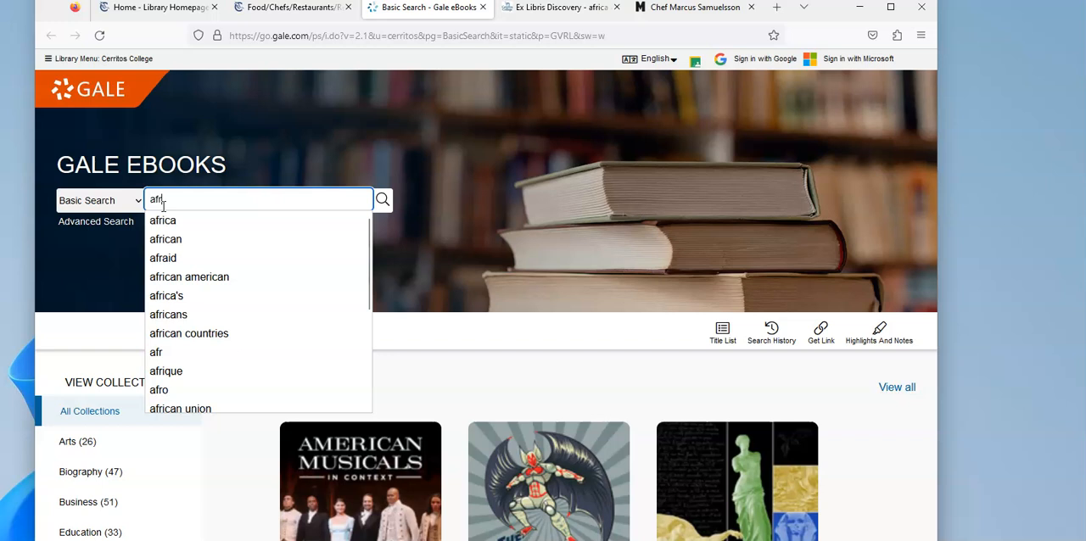
type("africa AND")
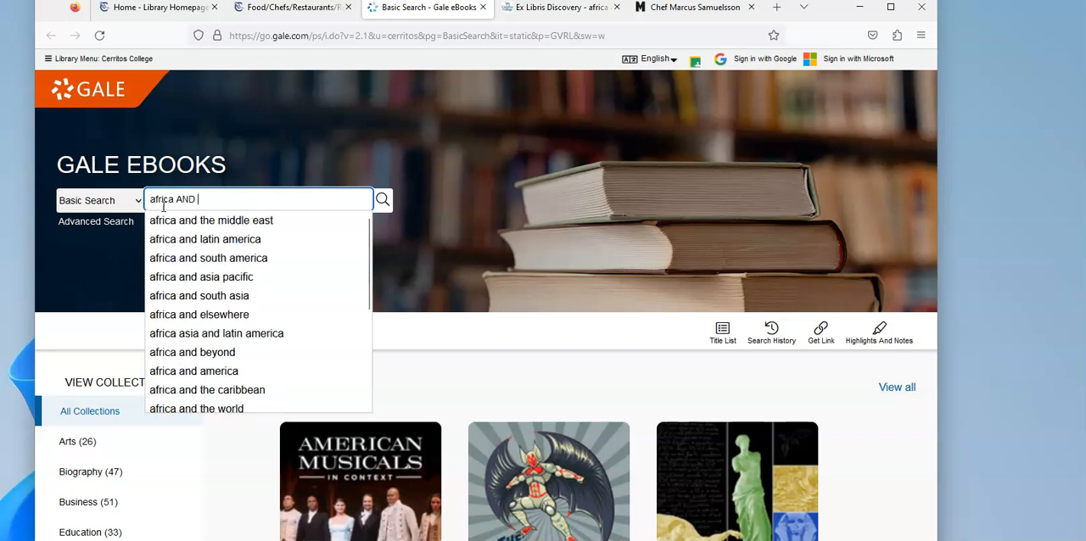
type("(food")
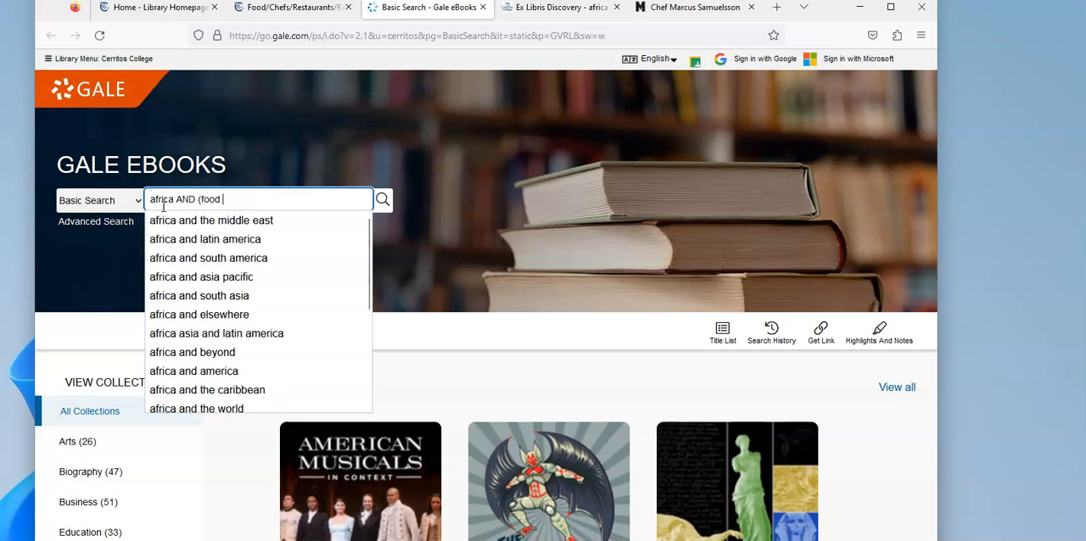
type("OR cuisine")
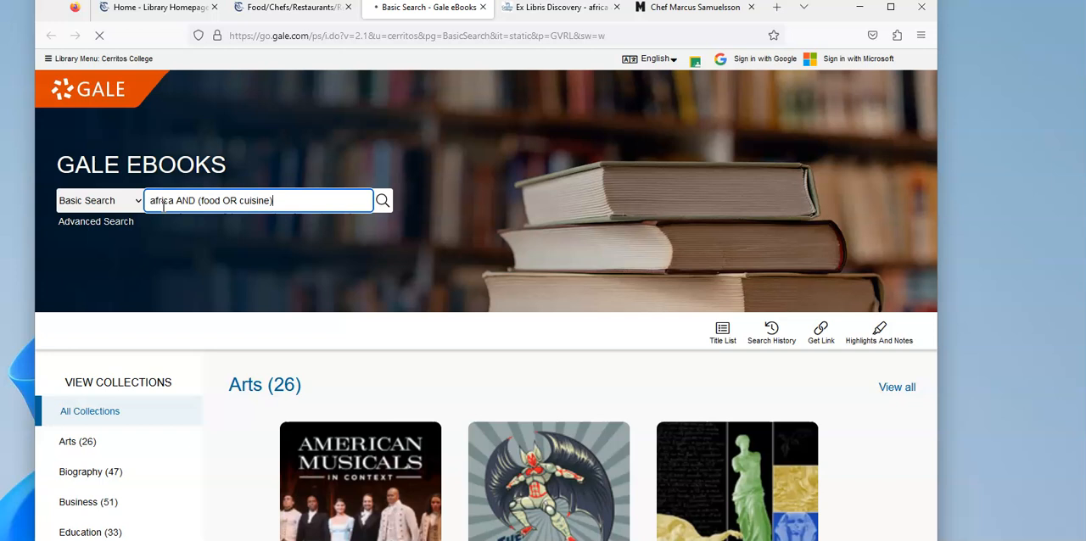
left_click(381, 201)
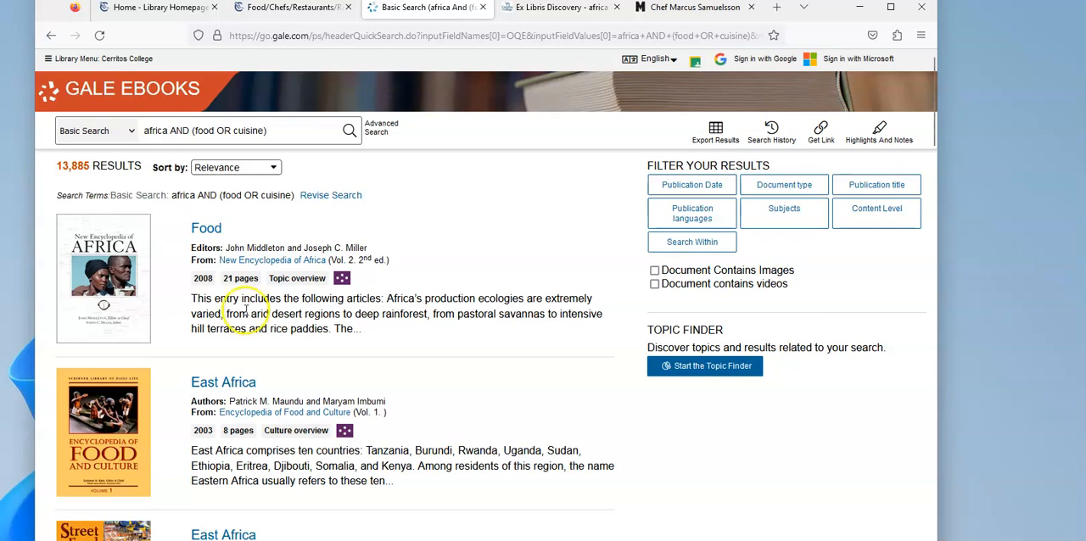
Browse the results and open the Encyclopedia of Food and Culture's East Africa entry.
scroll("down", 3)
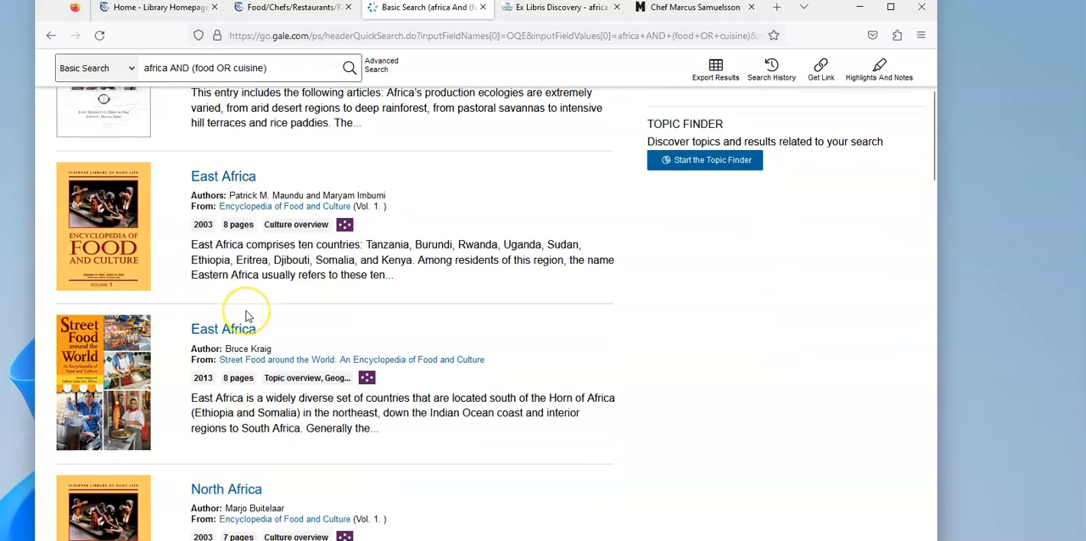
scroll("down", 3)
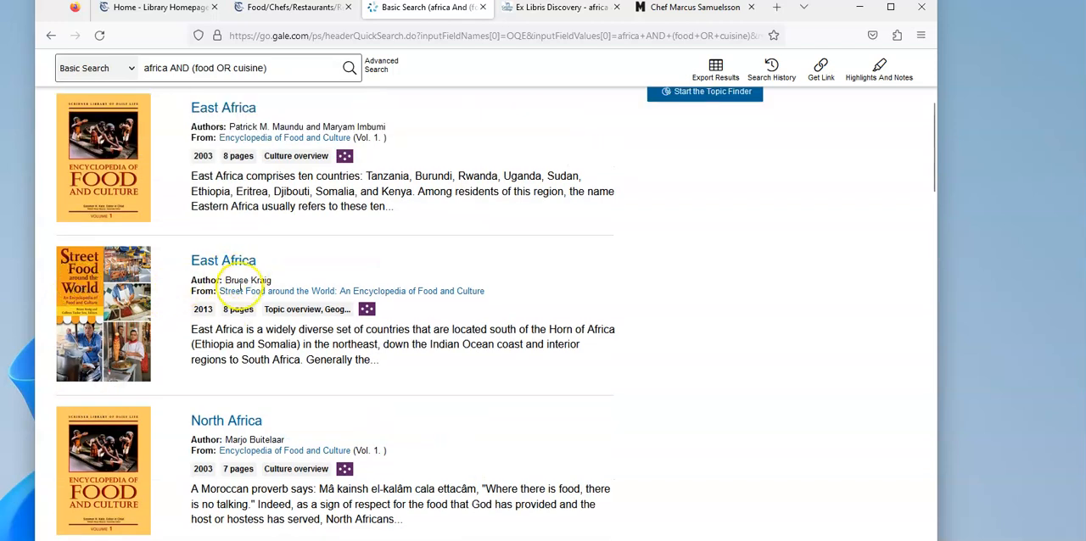
mouse_move(238, 191)
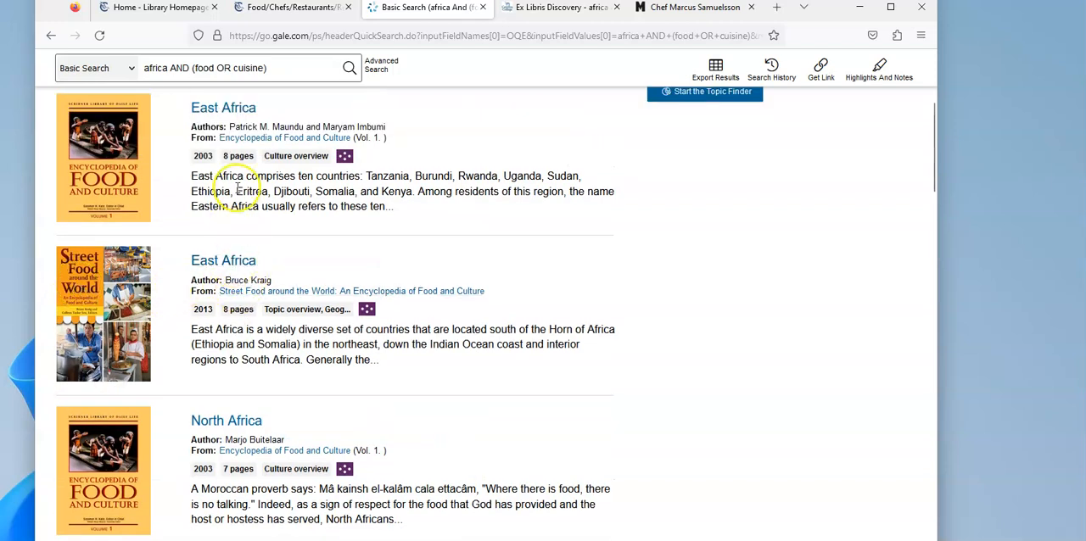
left_click(223, 108)
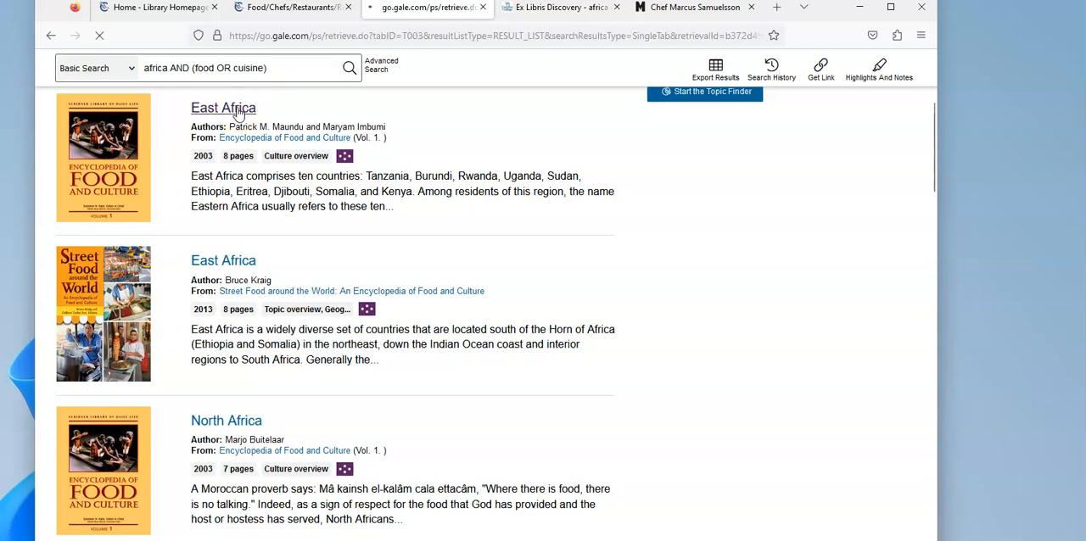
Read the East Africa article's food culture and common foods sections, then scroll back up.
left_click(223, 108)
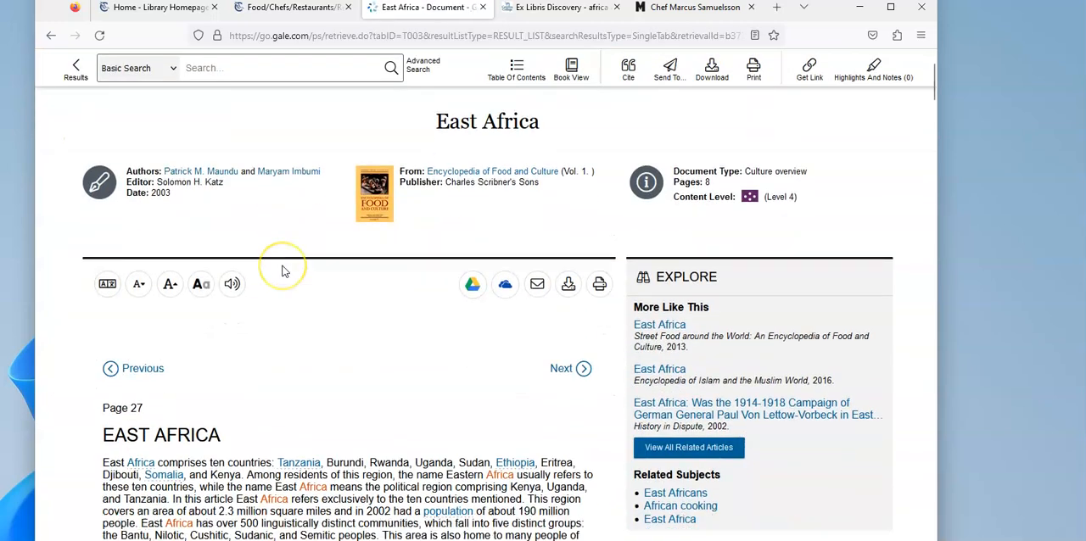
scroll("down", 3)
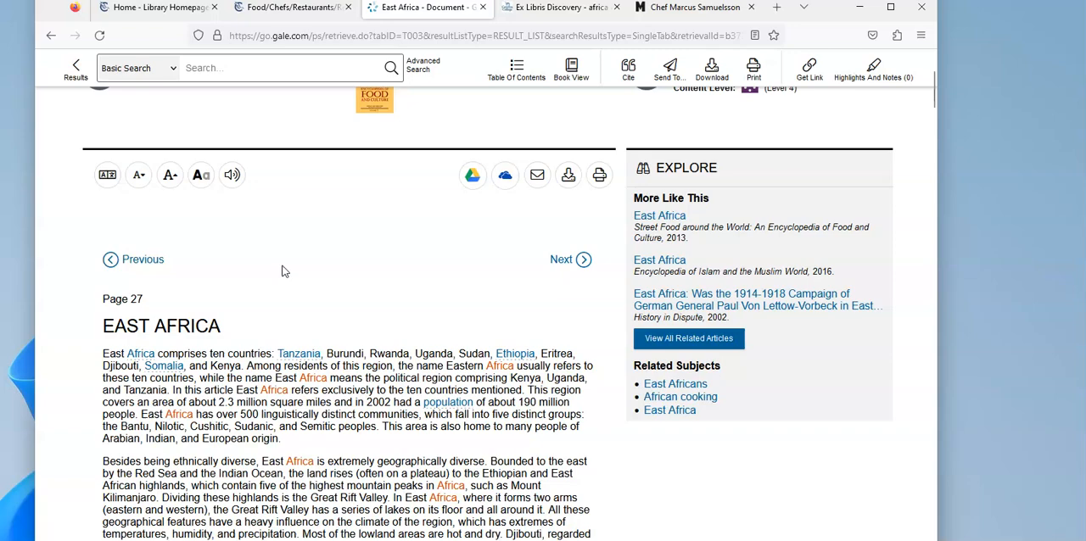
scroll("down", 3)
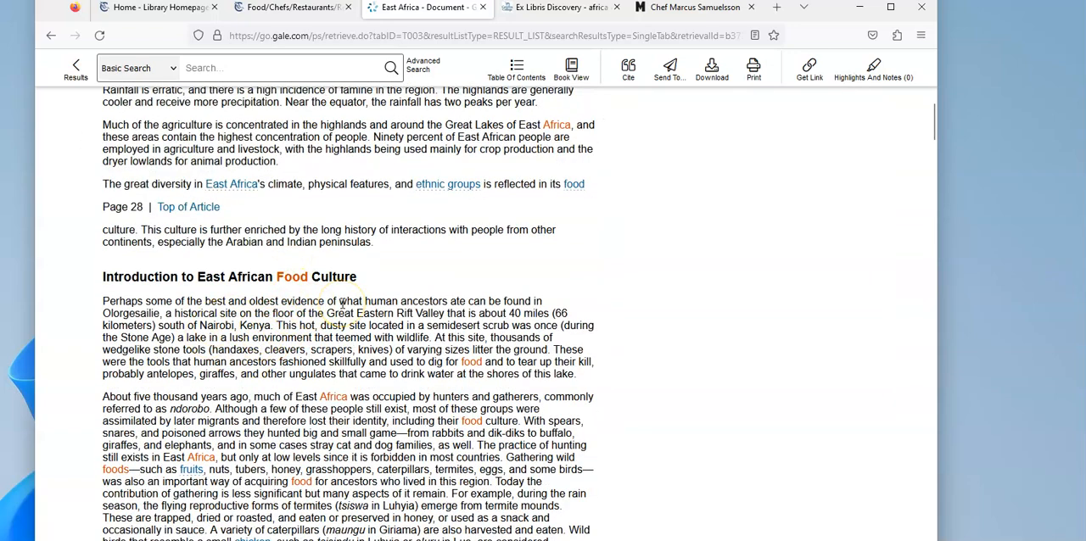
scroll("down", 3)
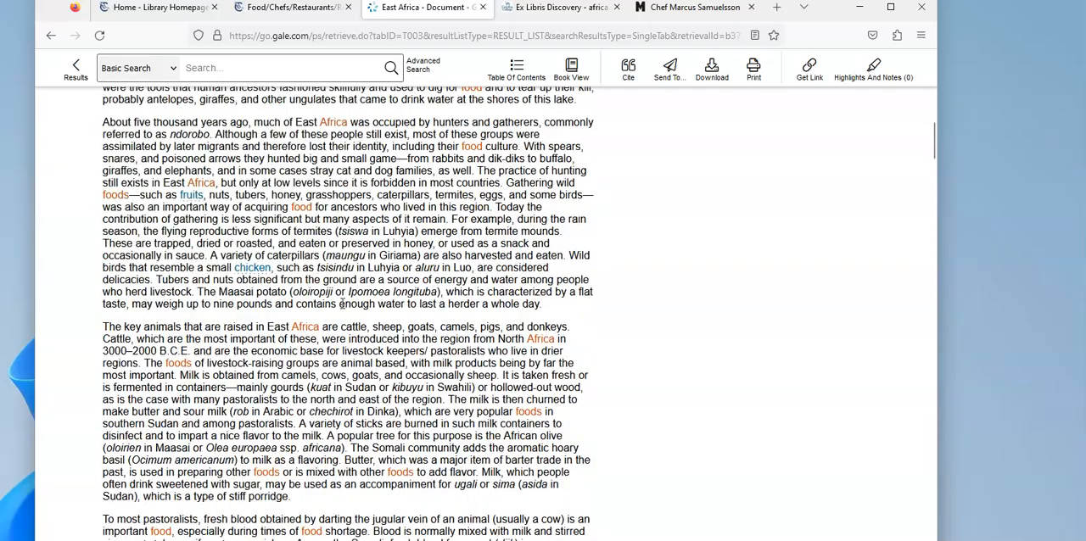
scroll("down", 3)
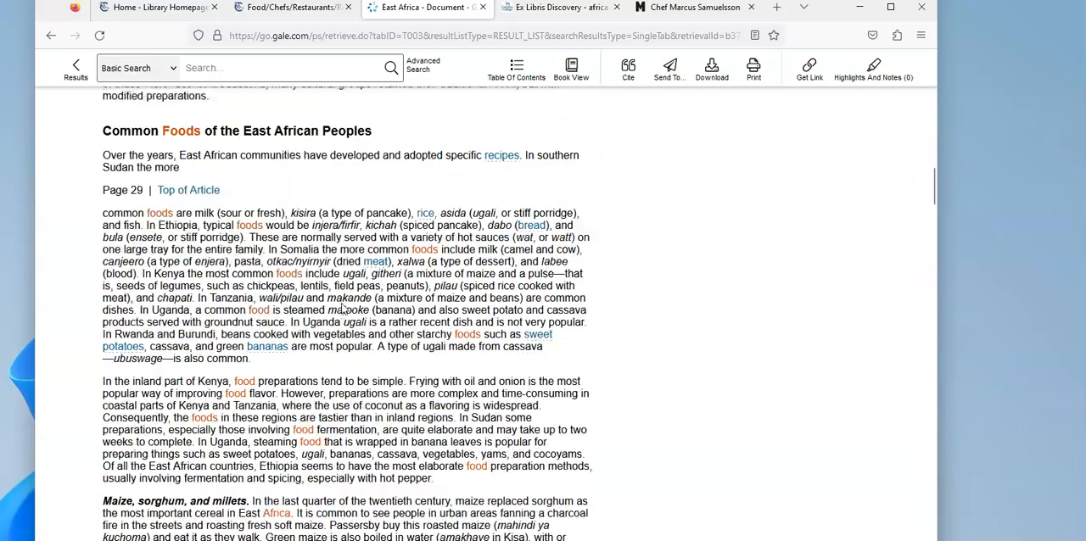
scroll("down", 3)
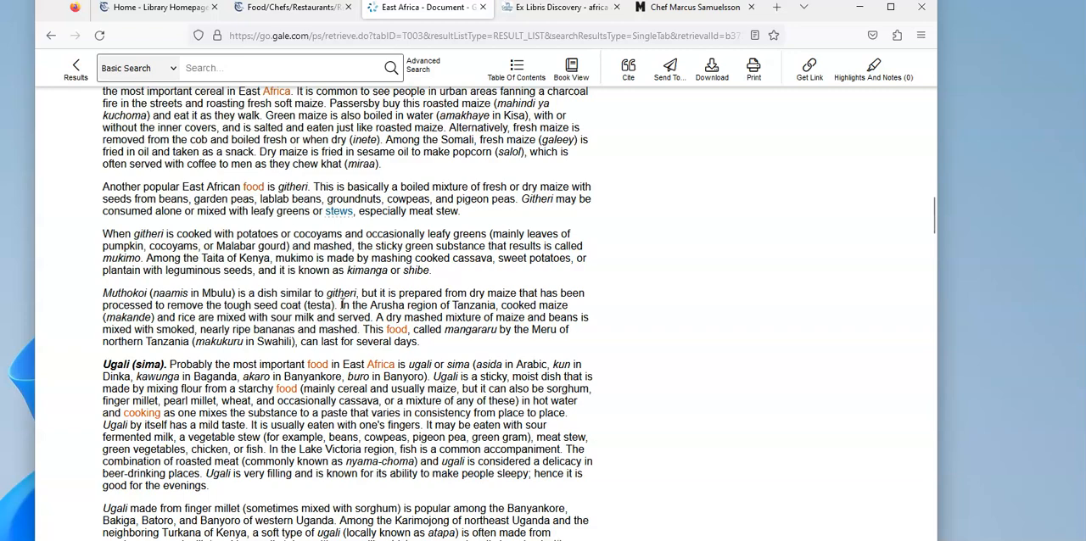
scroll("up", 3)
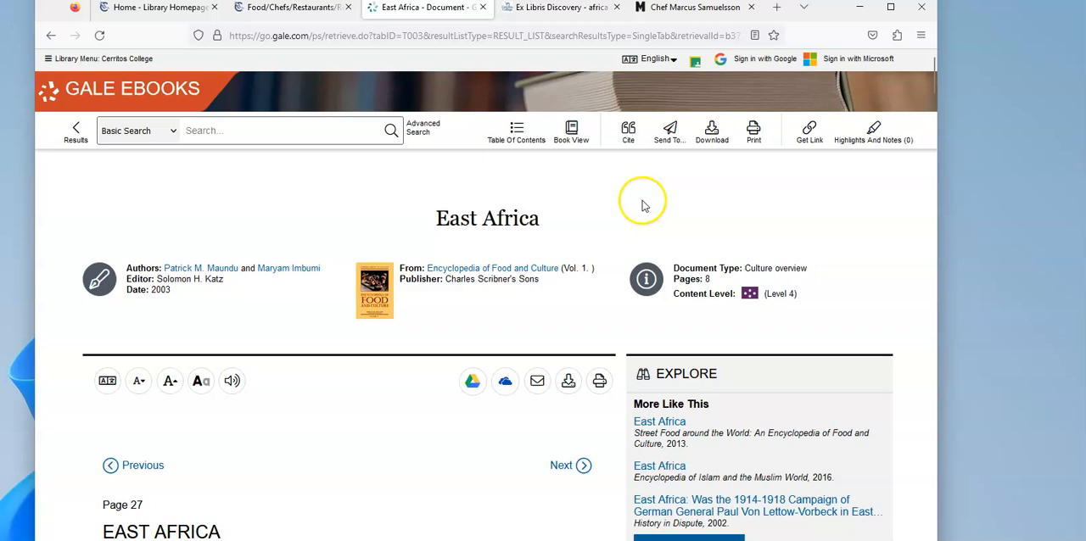
mouse_move(774, 54)
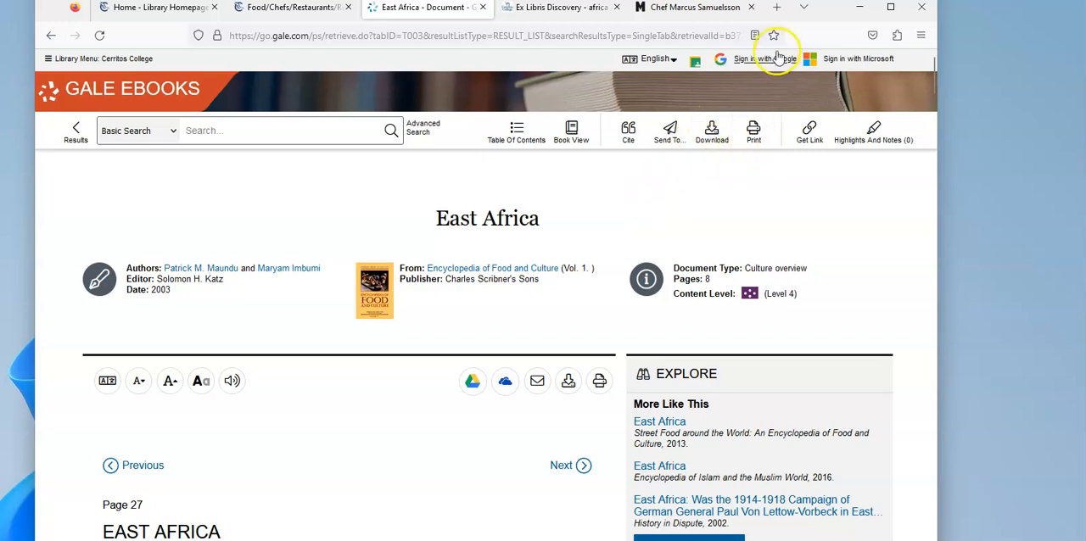
mouse_move(584, 287)
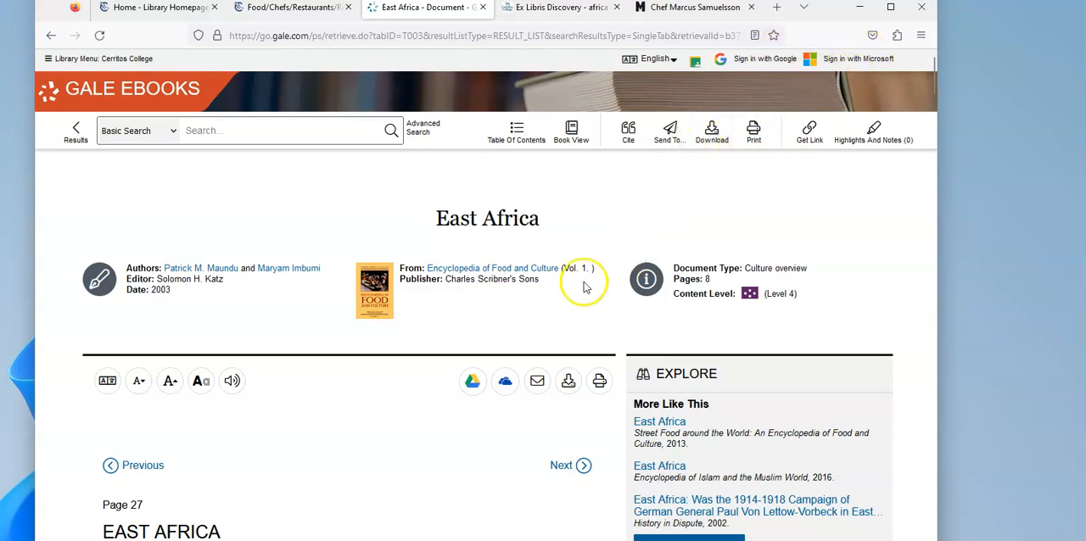
mouse_move(636, 167)
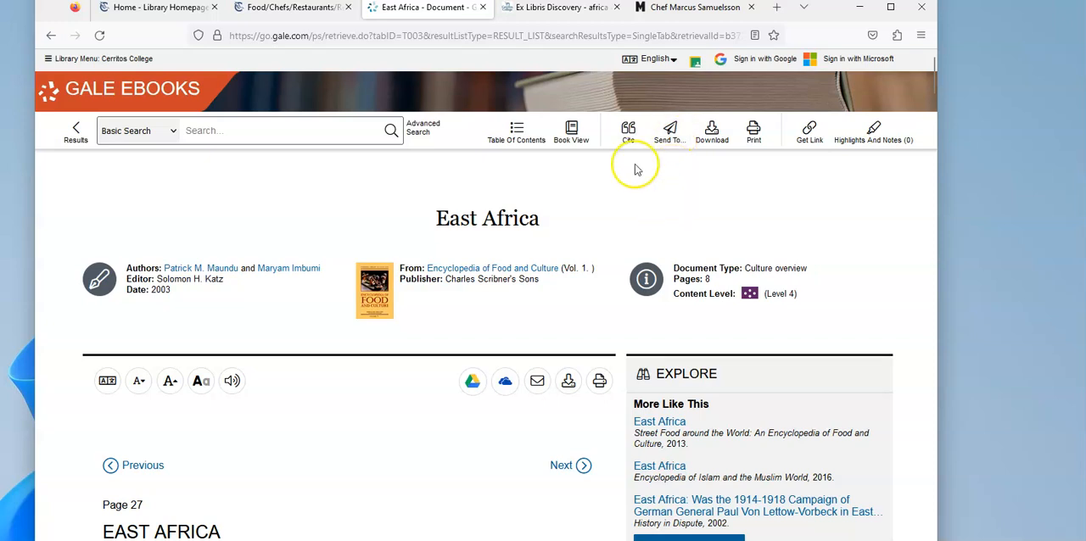
mouse_move(629, 131)
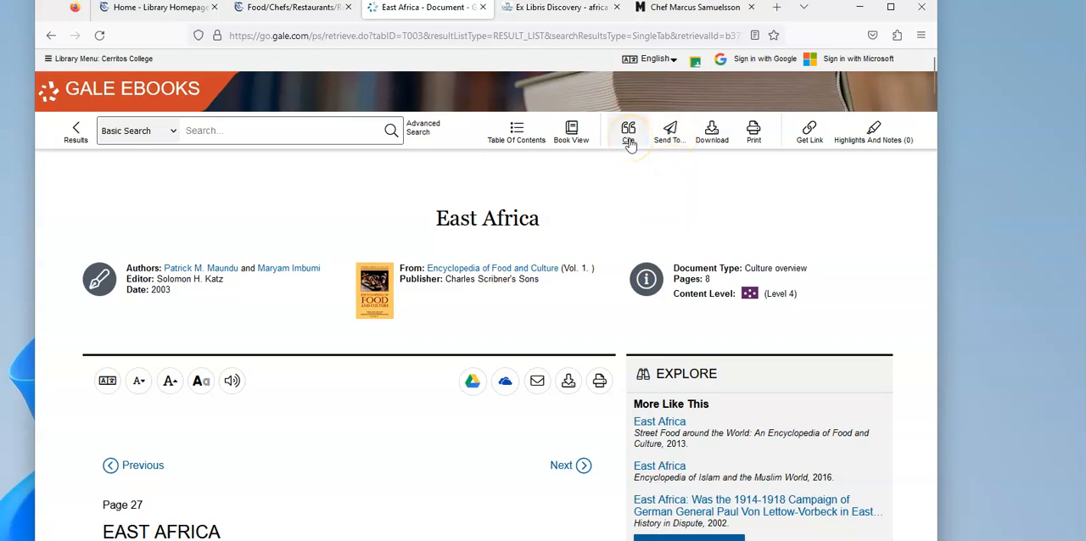
View the East Africa article's MLA 9th Edition citation, then close Citation Tools.
left_click(628, 129)
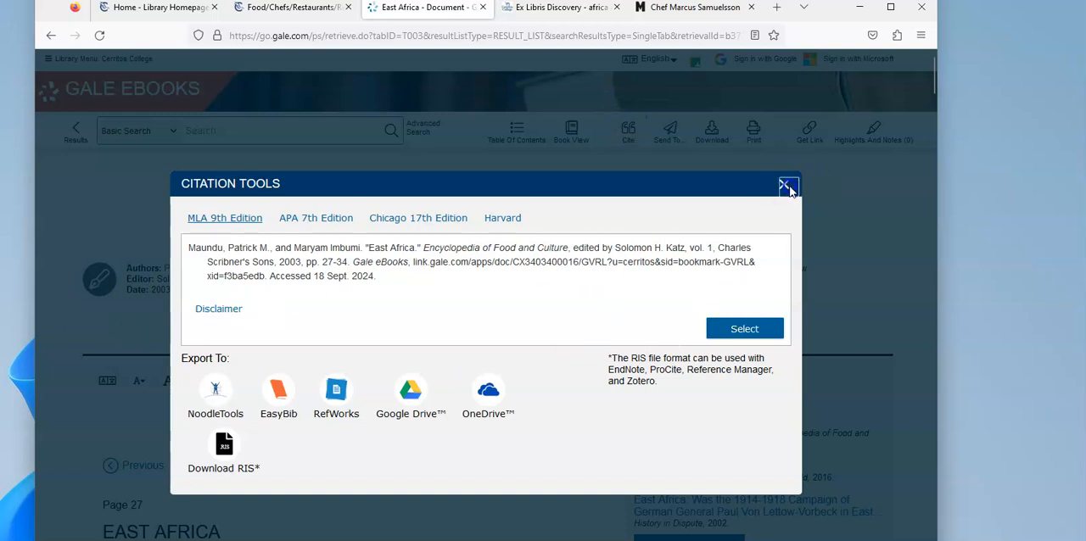
left_click(292, 6)
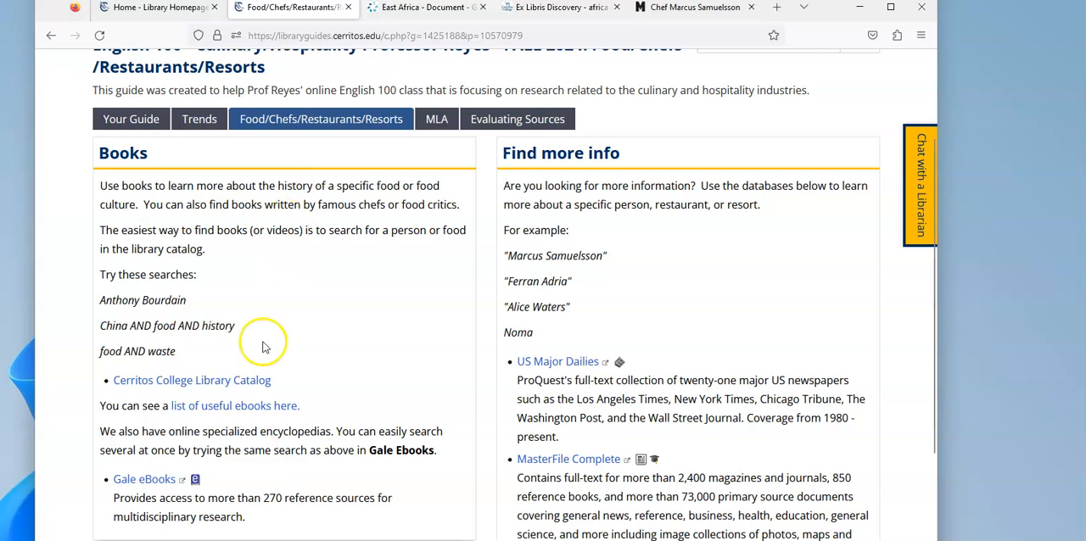
mouse_move(176, 274)
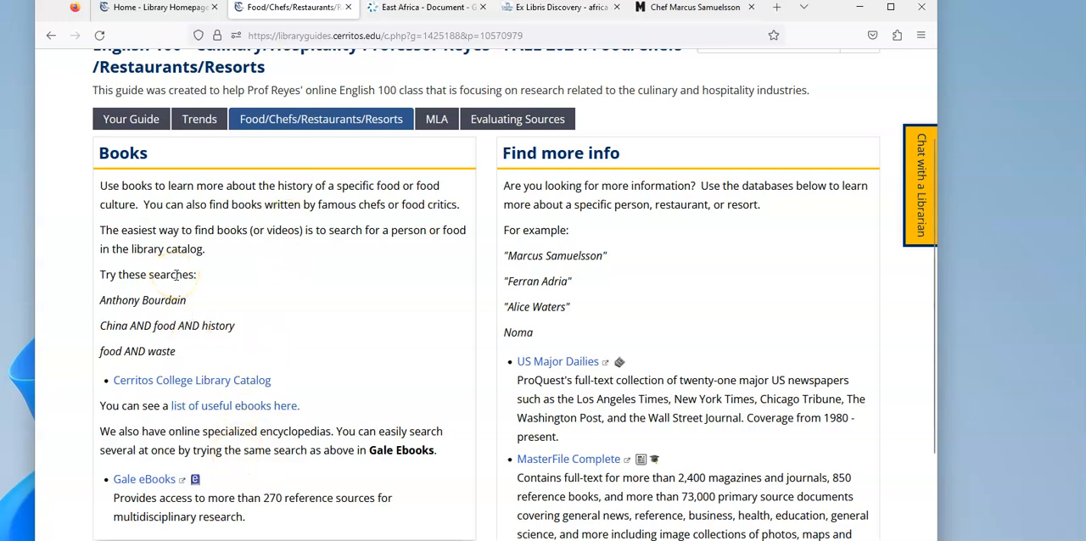